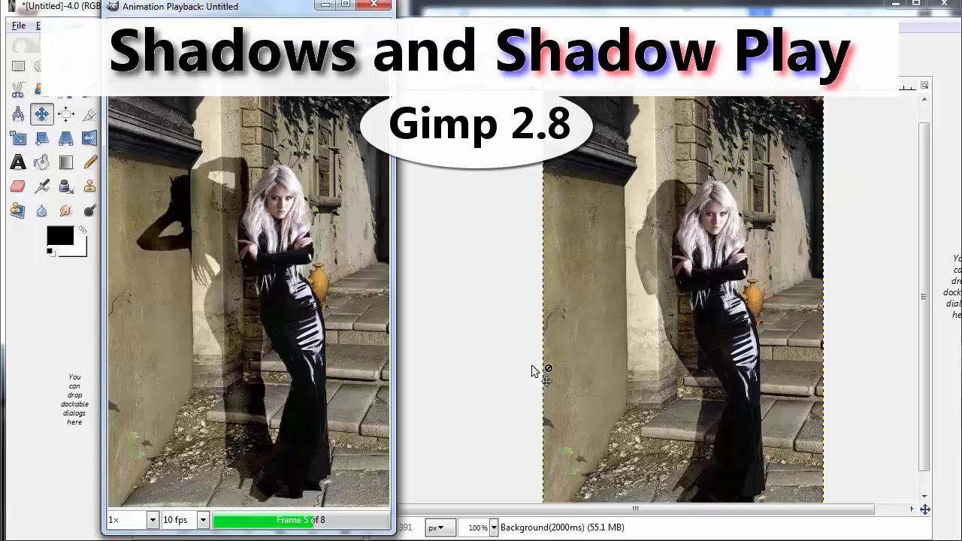
# Switch from the alley background tab to the woman's cut-out image to copy her
pyautogui.click(374, 6)
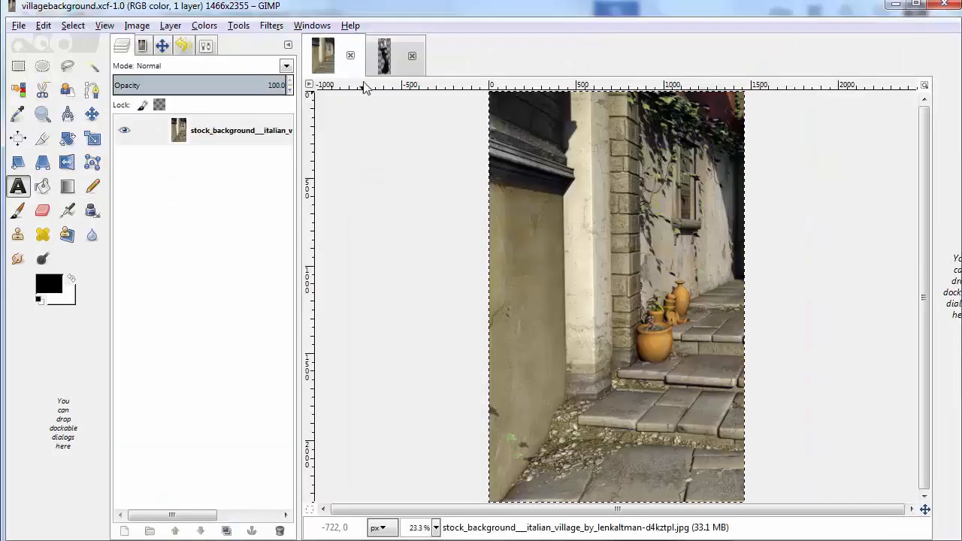
pyautogui.click(322, 55)
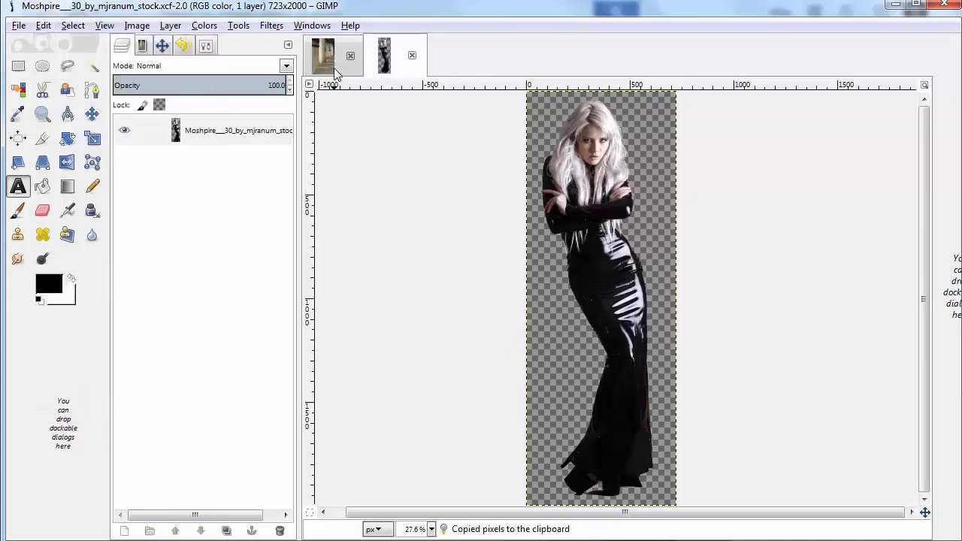
# Convert the pasted woman into a new layer and move her slightly left against the wall
pyautogui.rightClick(218, 130)
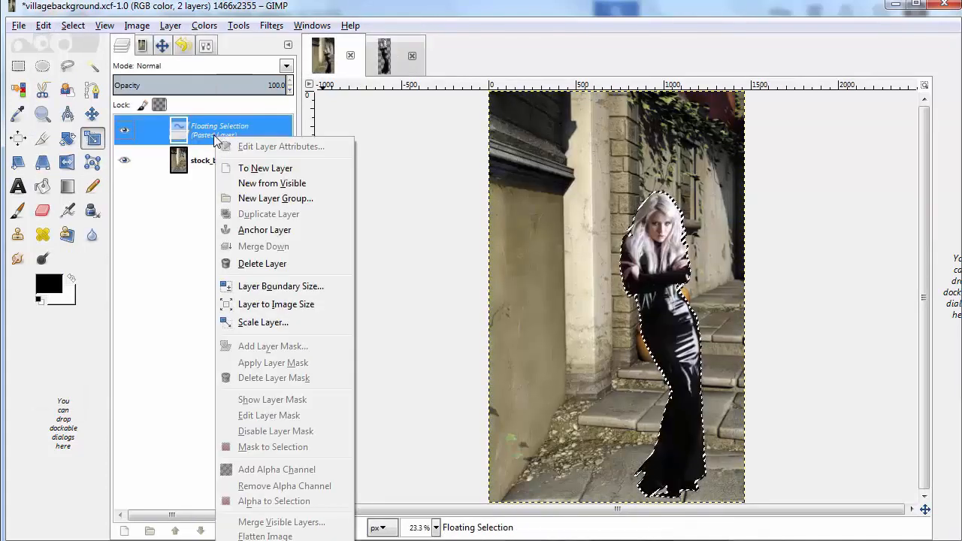
pyautogui.click(266, 168)
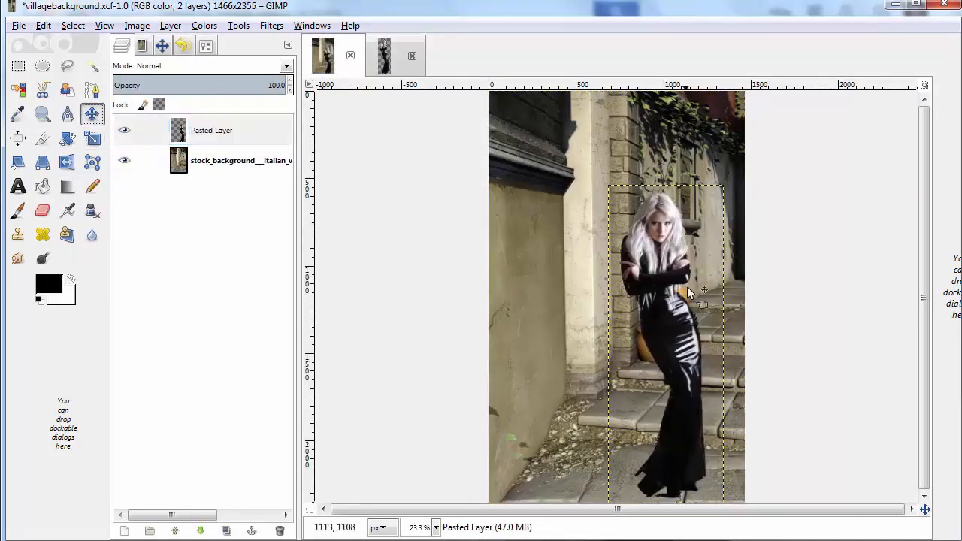
pyautogui.moveTo(690, 294); pyautogui.dragTo(662, 327)
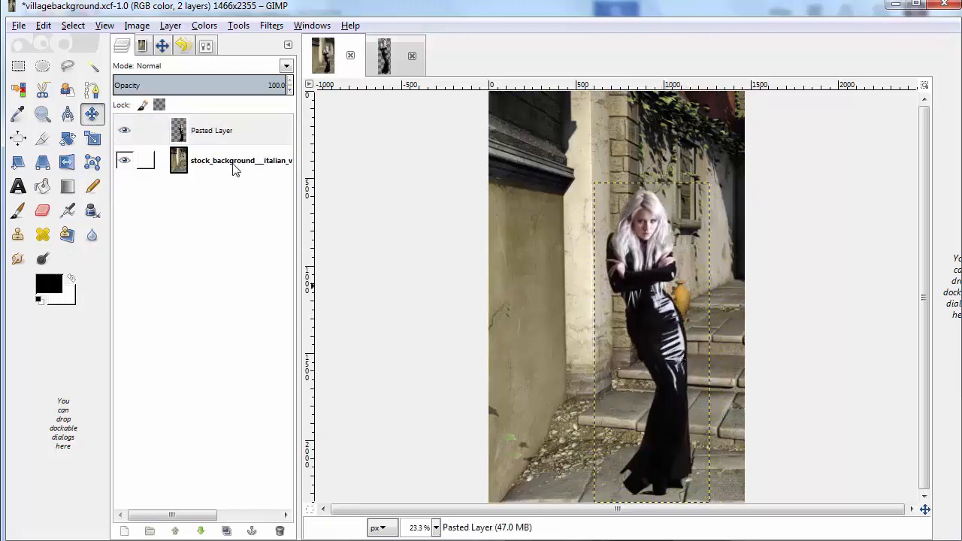
# Name the pasted layer and name its duplicate Shadow
pyautogui.doubleClick(211, 130)
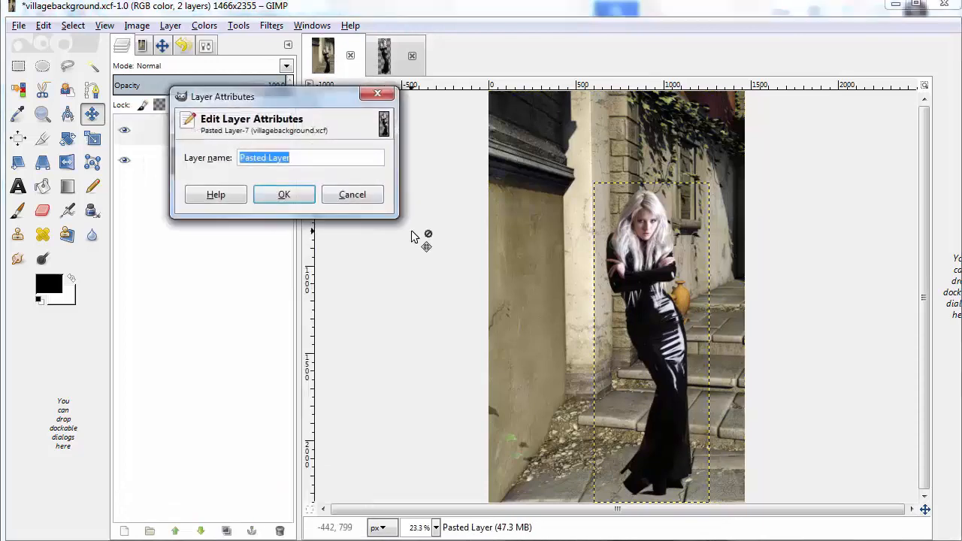
pyautogui.click(284, 194)
pyautogui.write('Sha')
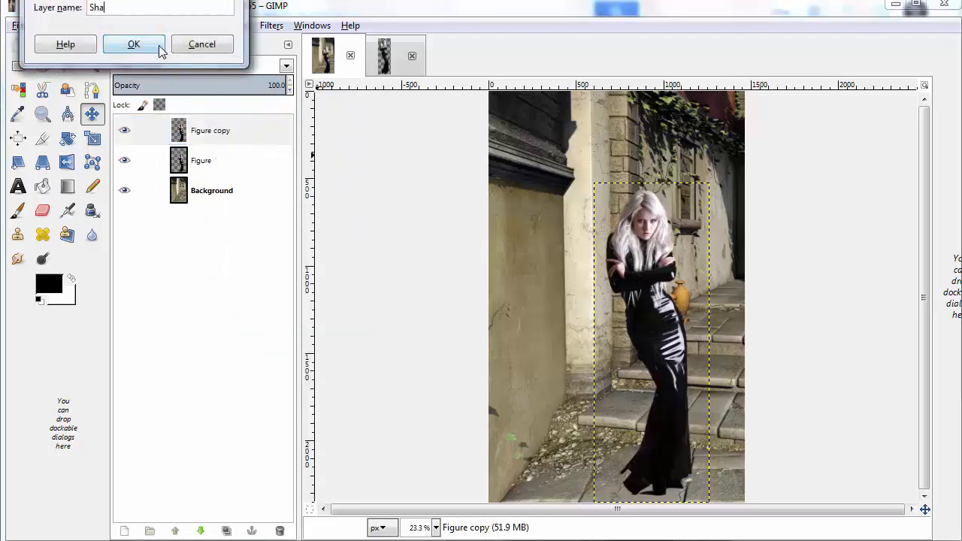
pyautogui.click(133, 43)
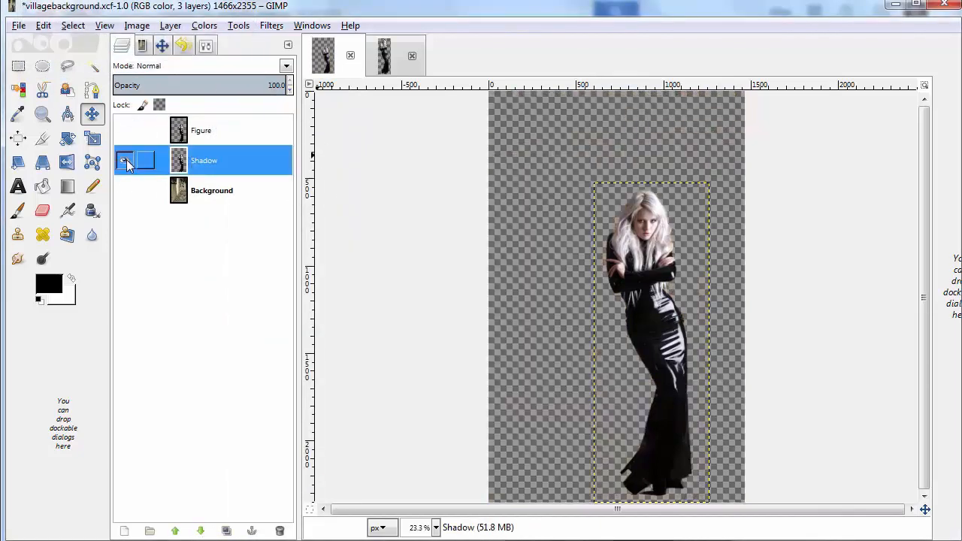
# Render Solid Noise clouds onto the shadow layer
pyautogui.click(271, 25)
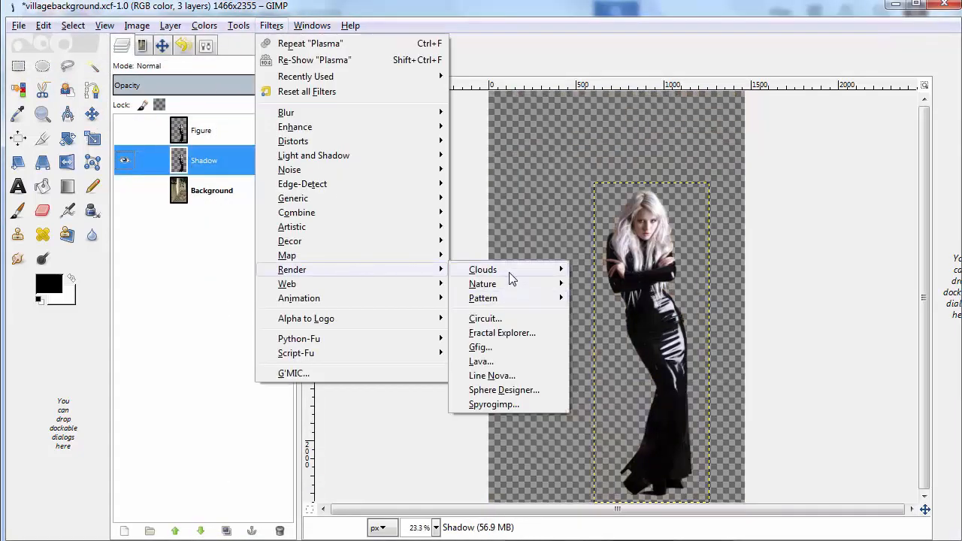
pyautogui.click(482, 269)
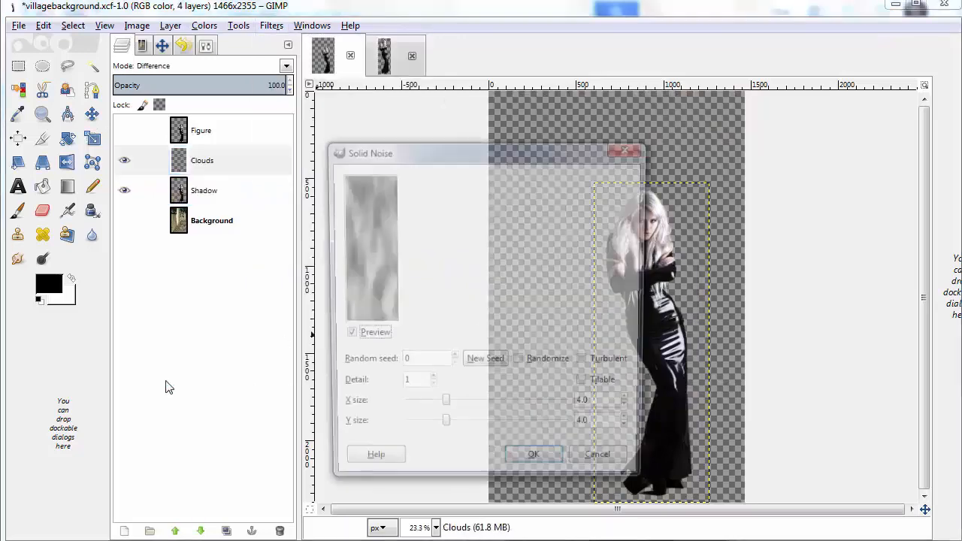
pyautogui.click(534, 454)
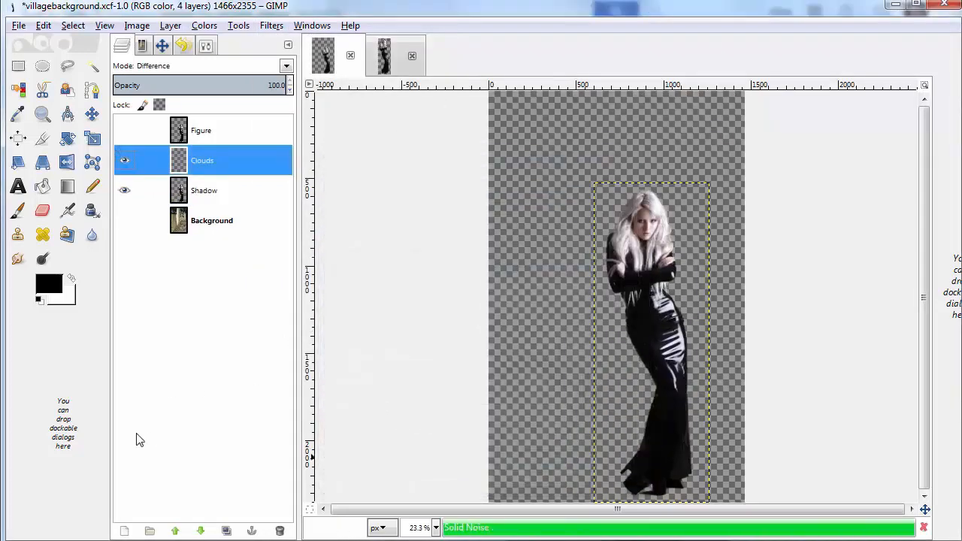
# Raise the shadow's contrast with Brightness-Contrast
pyautogui.click(203, 25)
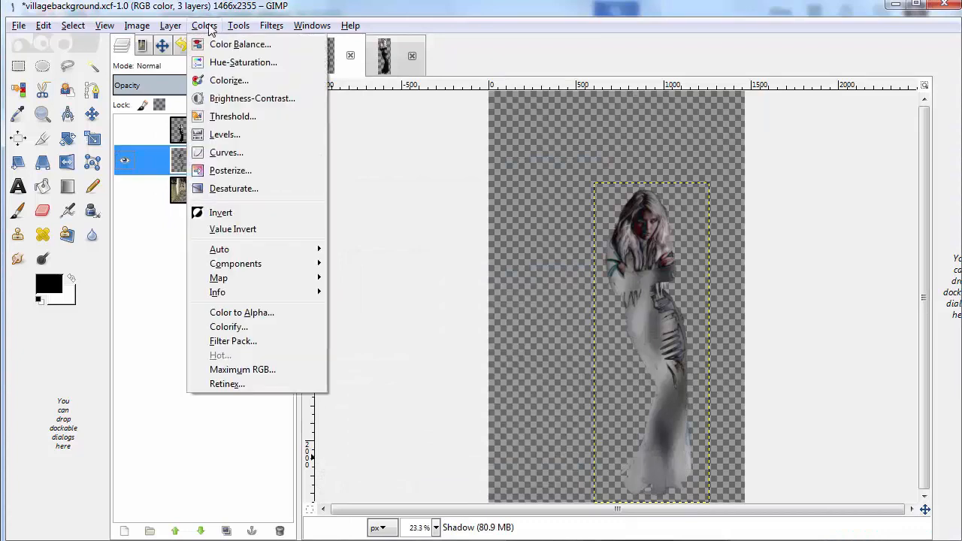
pyautogui.click(252, 98)
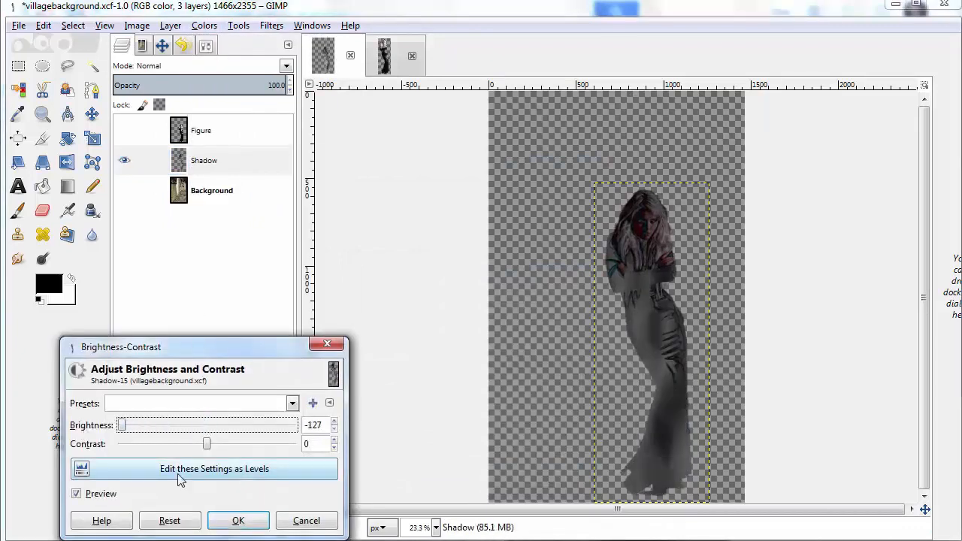
pyautogui.moveTo(206, 444); pyautogui.dragTo(235, 444)
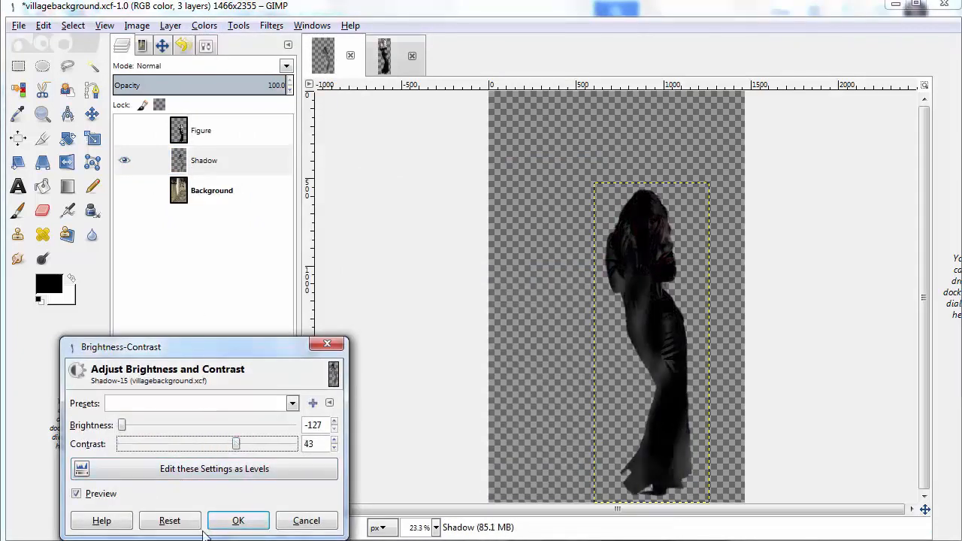
pyautogui.click(237, 520)
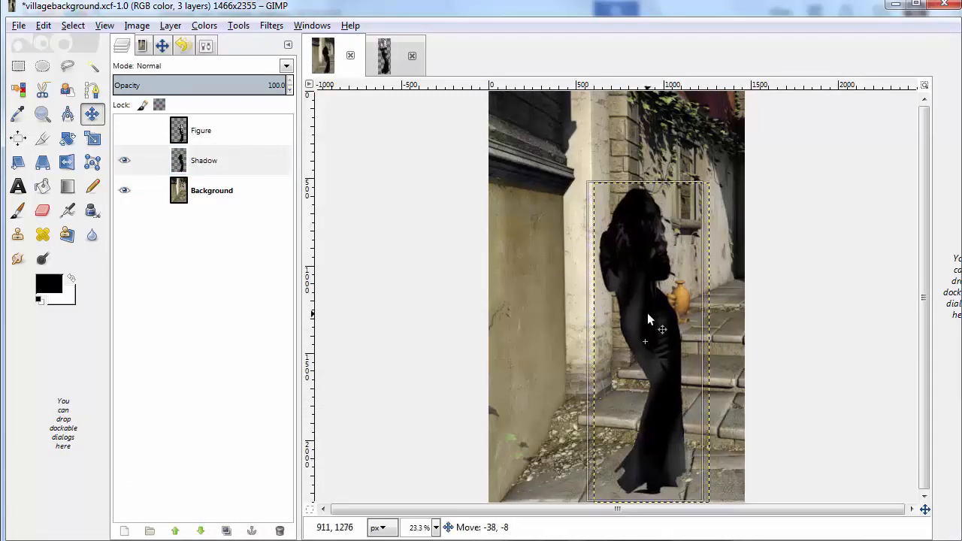
# Drag the shadow up and left behind the woman, then select the Shadow layer
pyautogui.moveTo(649, 319); pyautogui.dragTo(630, 311)
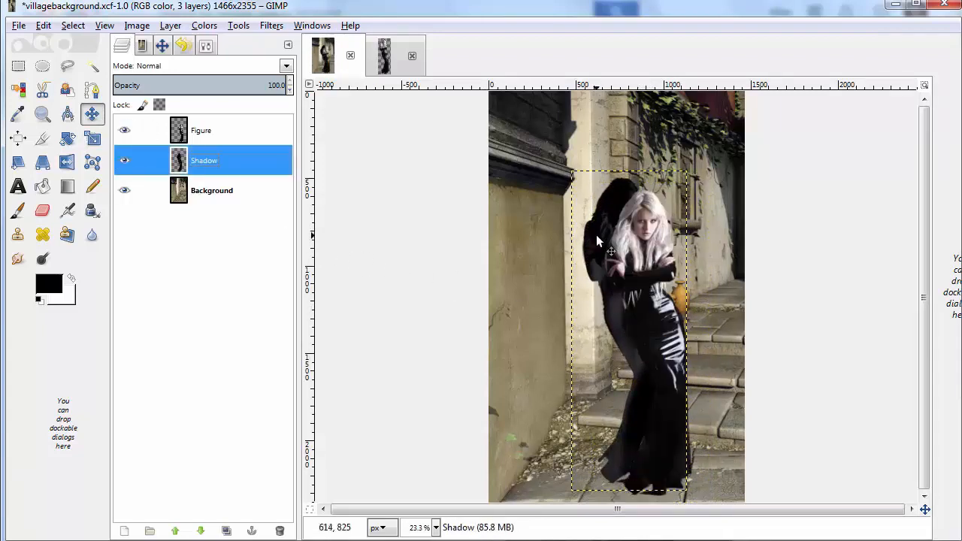
pyautogui.moveTo(609, 248); pyautogui.dragTo(601, 263)
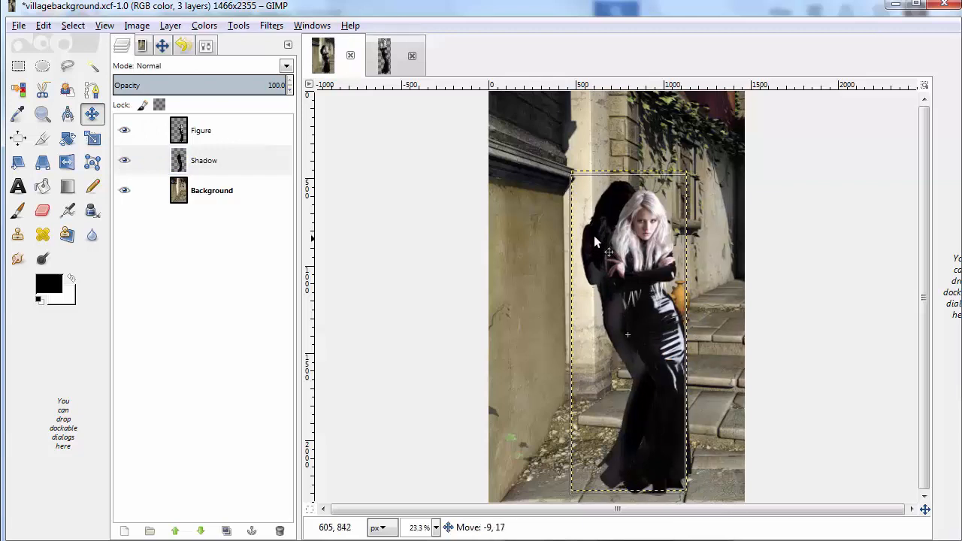
pyautogui.moveTo(628, 334); pyautogui.dragTo(624, 324)
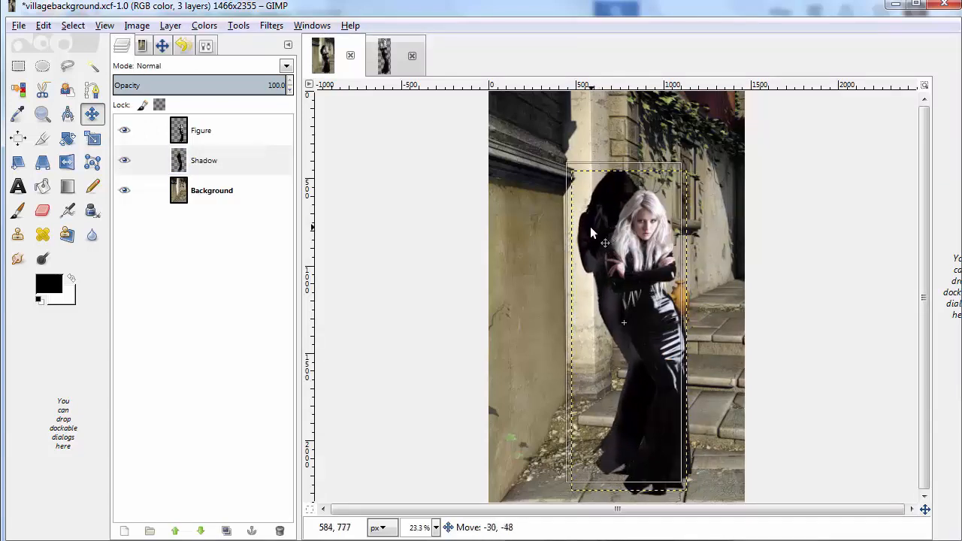
pyautogui.moveTo(605, 242); pyautogui.dragTo(614, 252)
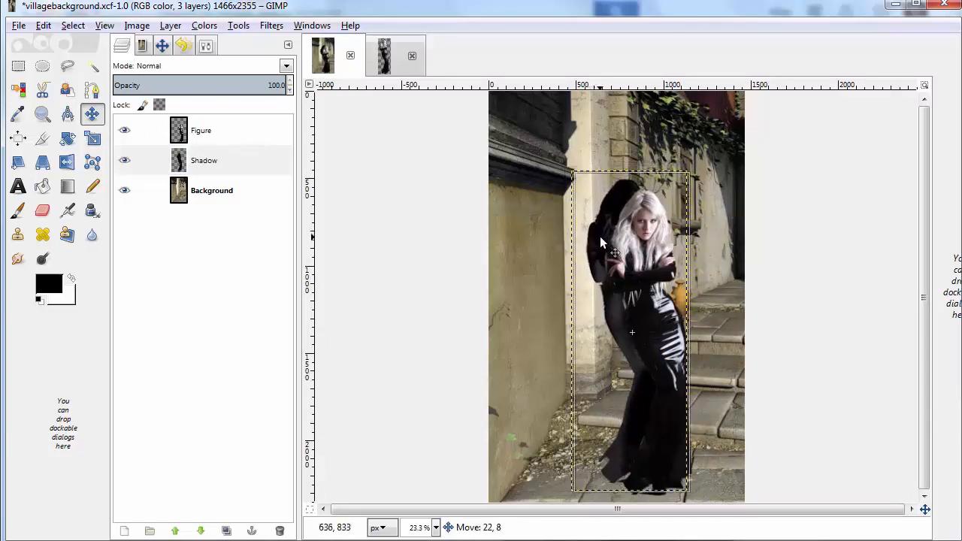
pyautogui.click(204, 160)
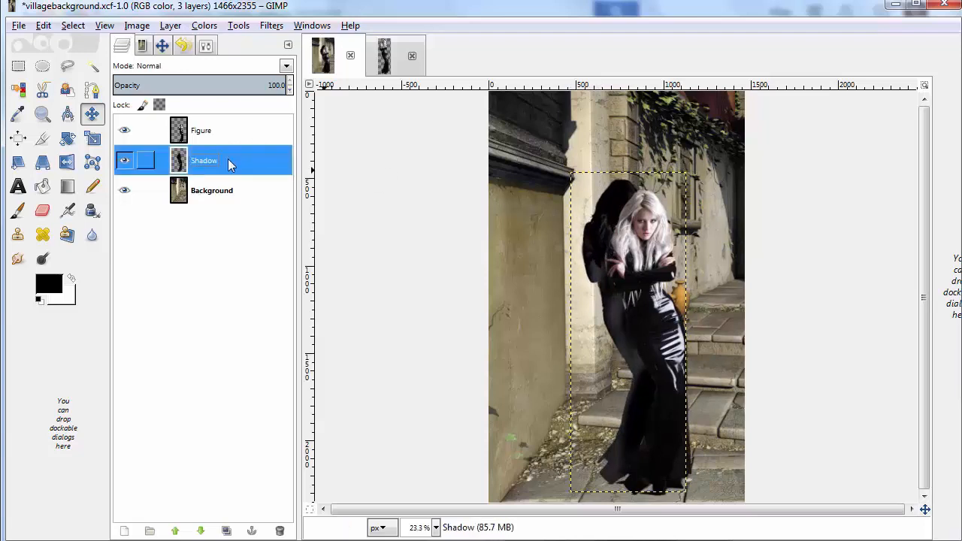
# Set the Shadow layer to Grain merge at 77 opacity and nudge it on the wall
pyautogui.click(285, 65)
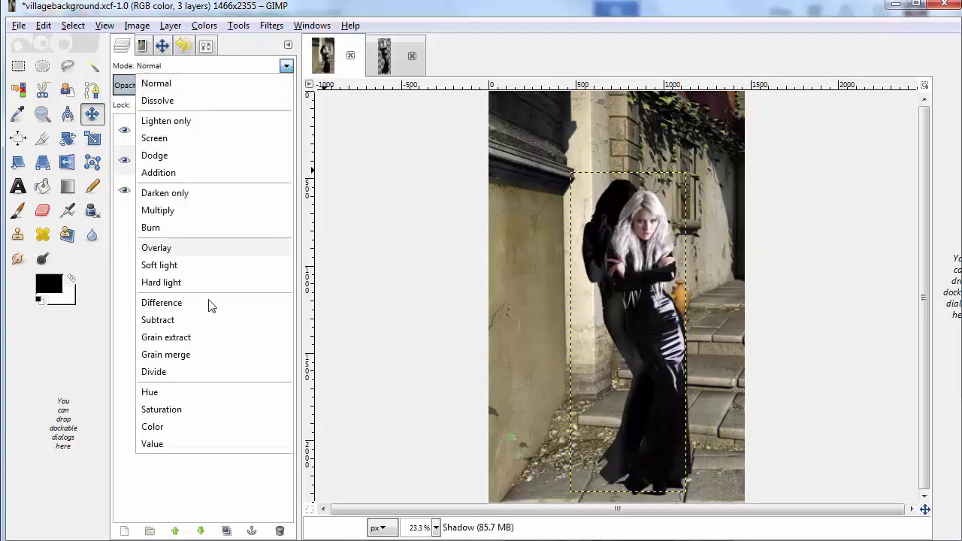
pyautogui.click(166, 354)
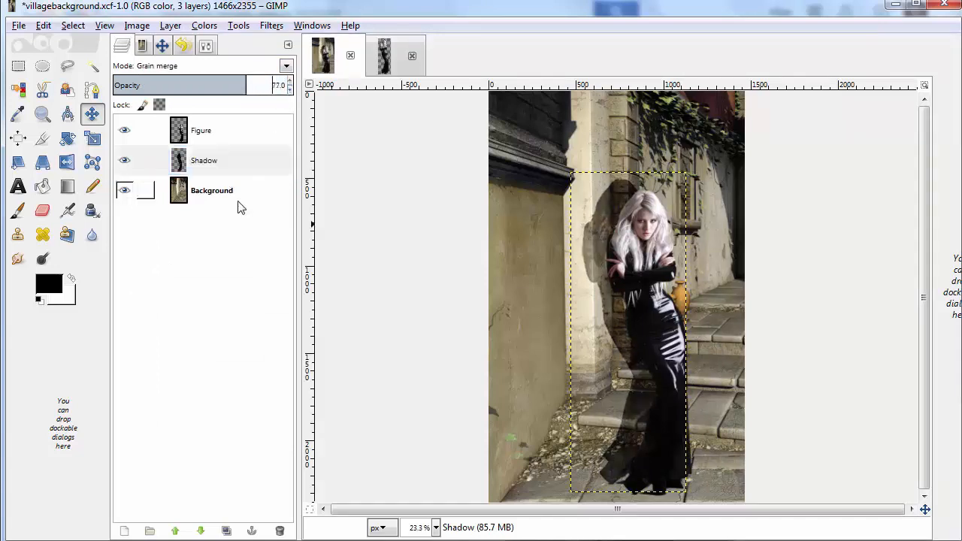
pyautogui.click(212, 190)
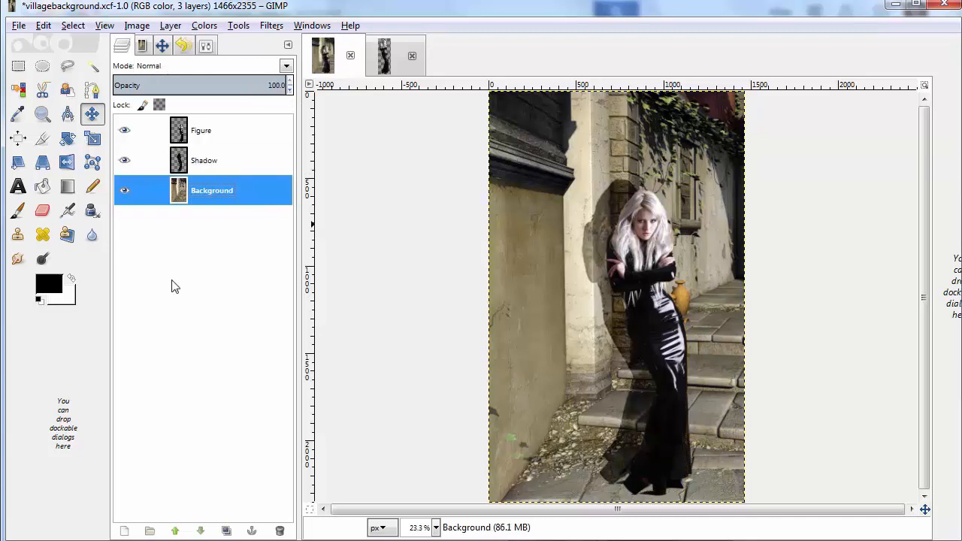
pyautogui.click(203, 161)
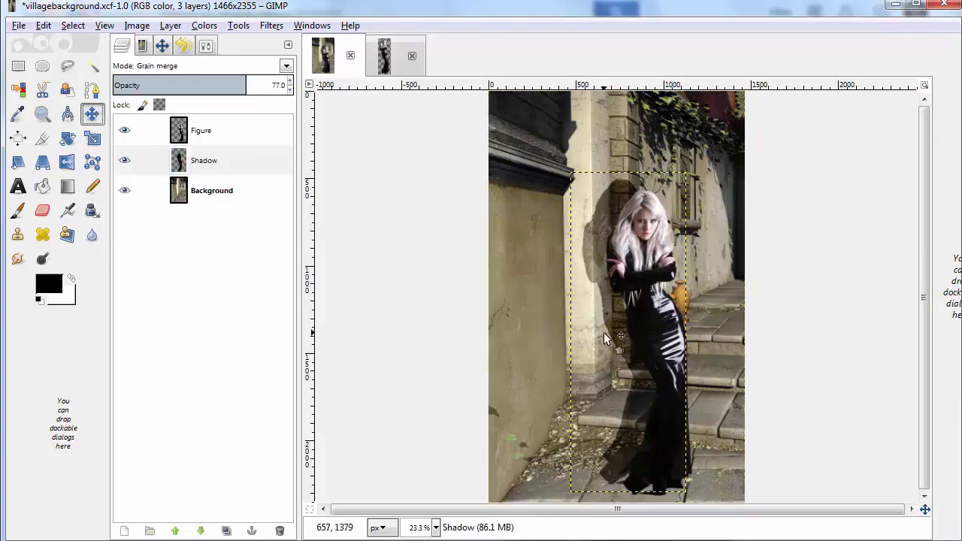
pyautogui.moveTo(608, 338); pyautogui.dragTo(635, 350)
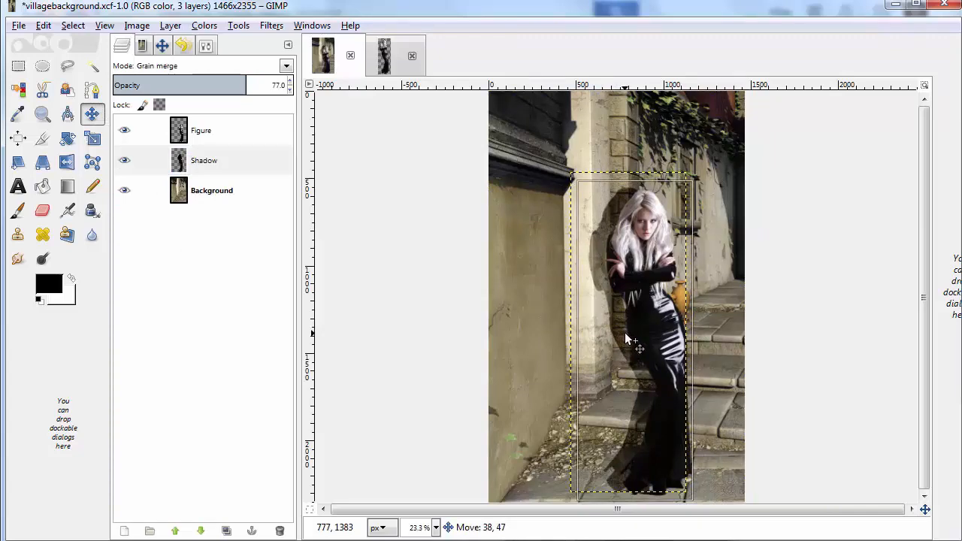
# In the Moshpire stock photo, show the dark silhouette copy and copy it
pyautogui.click(445, 56)
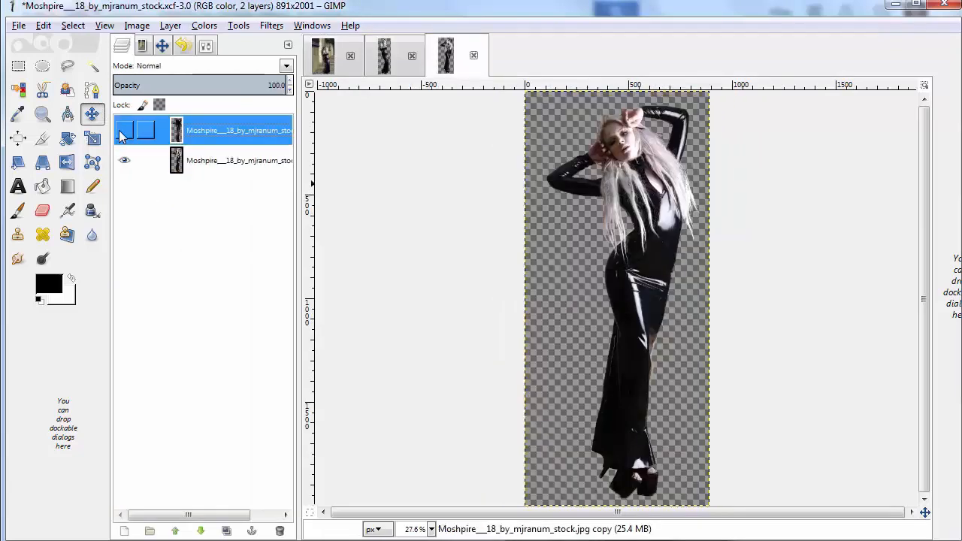
pyautogui.click(125, 130)
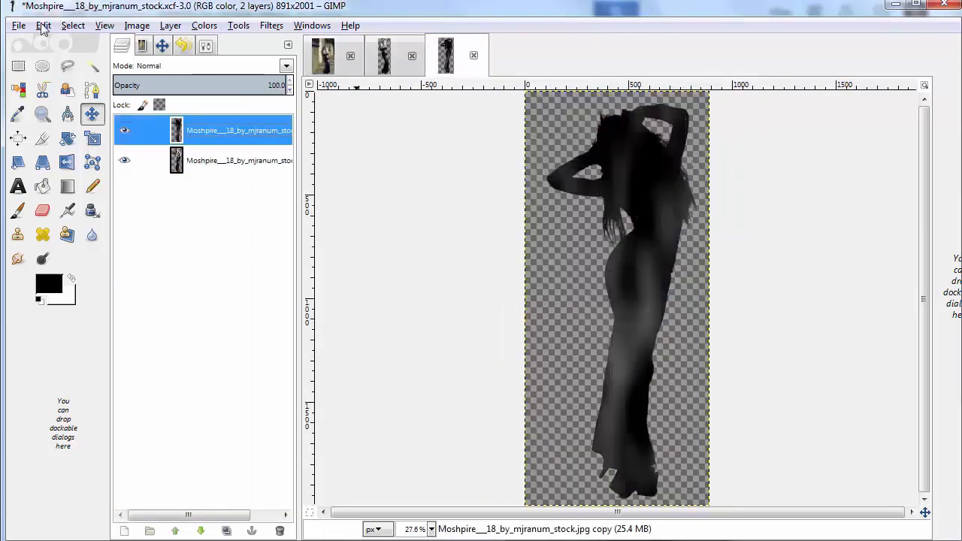
pyautogui.click(43, 25)
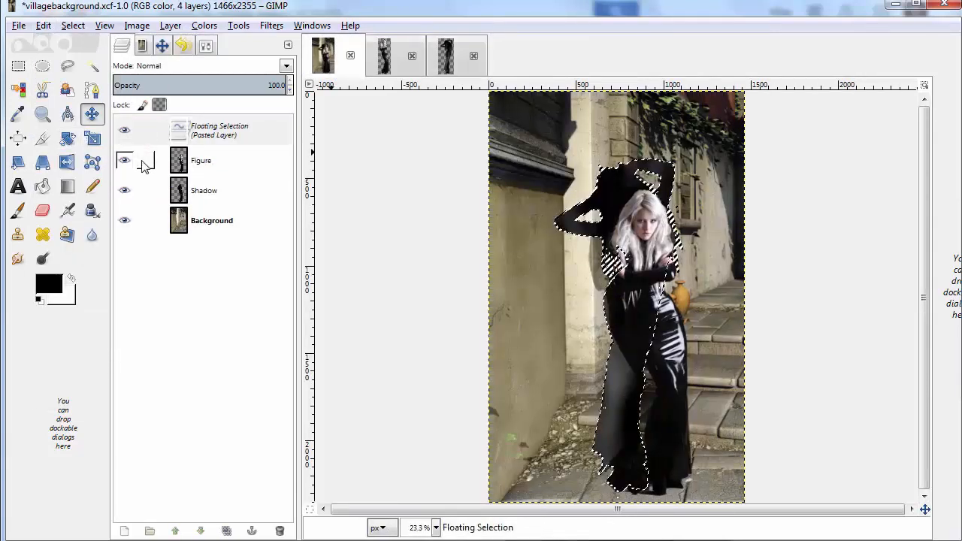
# Hide Figure, scale the pasted silhouette down, and make it a new layer
pyautogui.click(125, 160)
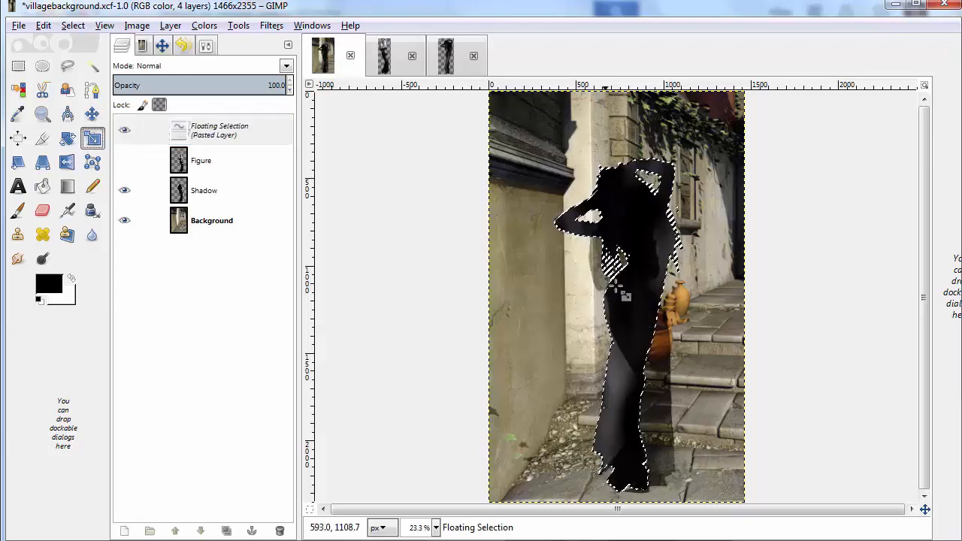
pyautogui.moveTo(617, 293); pyautogui.dragTo(651, 269)
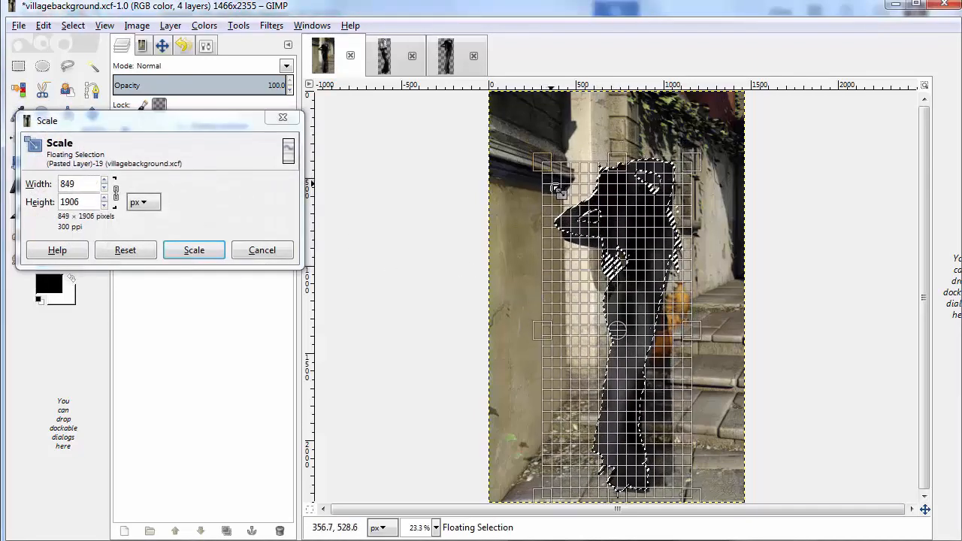
pyautogui.click(193, 250)
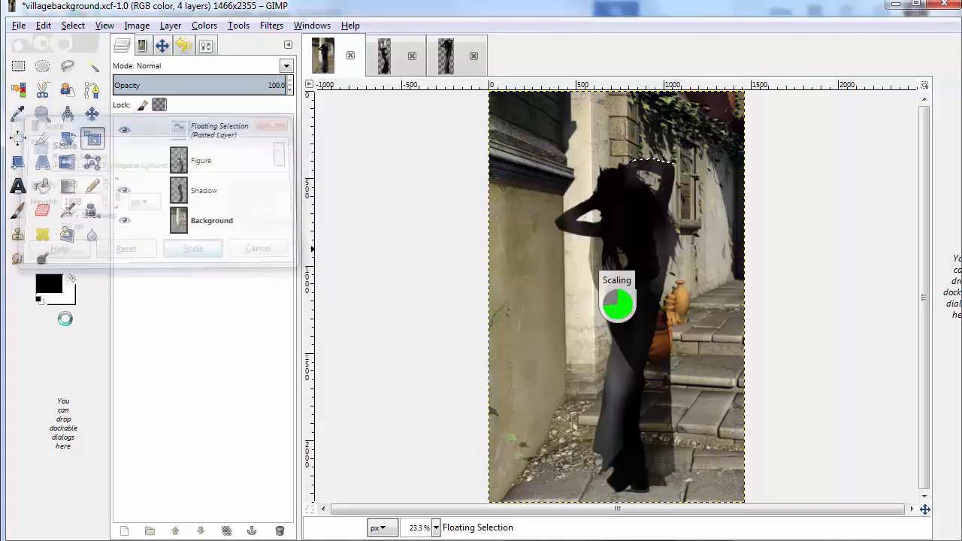
pyautogui.click(192, 248)
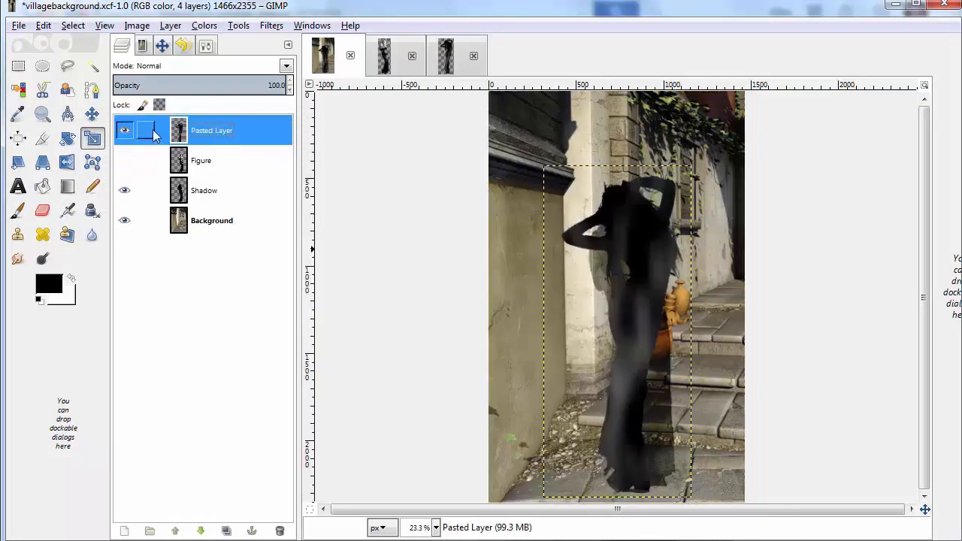
pyautogui.moveTo(68, 140)
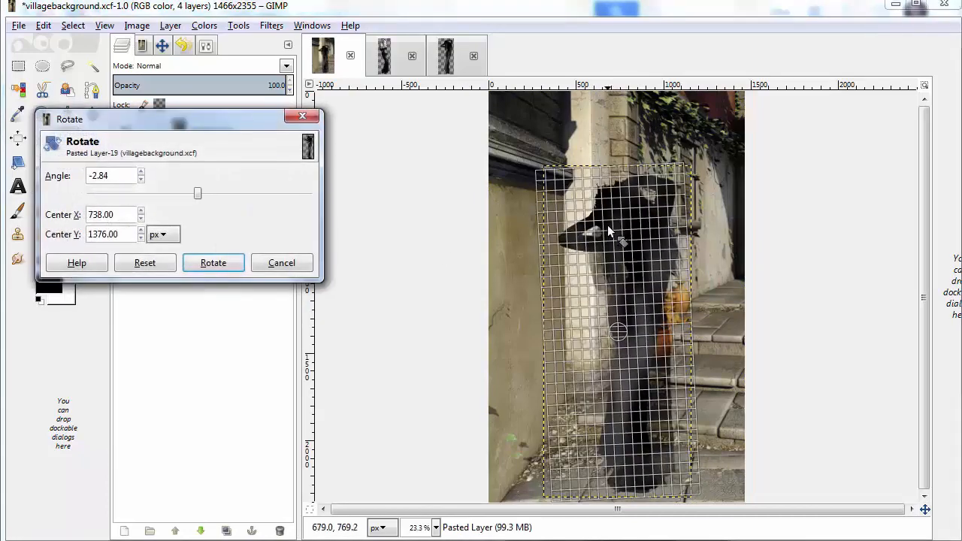
# Rotate the silhouette about -2.8°, shift it left, then rotate to -4.2°
pyautogui.click(213, 262)
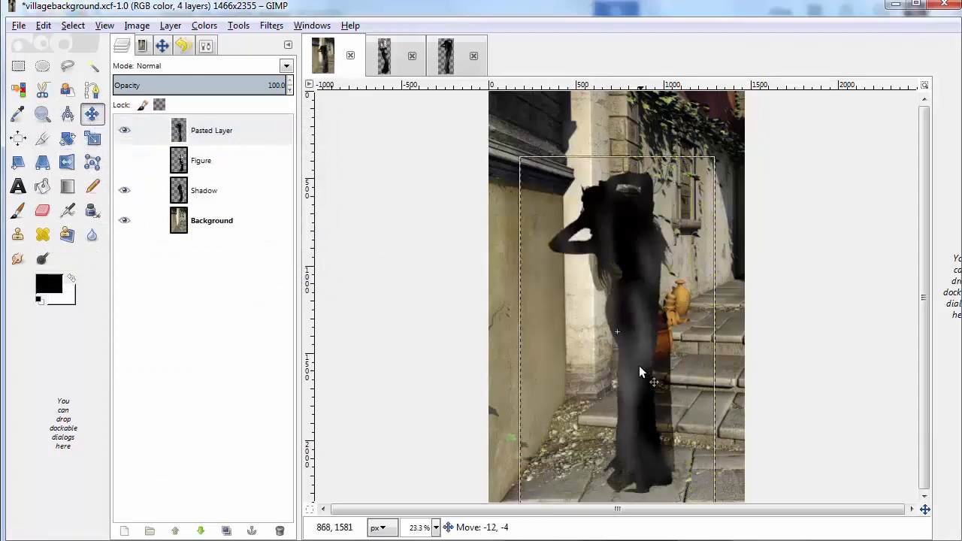
pyautogui.moveTo(654, 382); pyautogui.dragTo(633, 389)
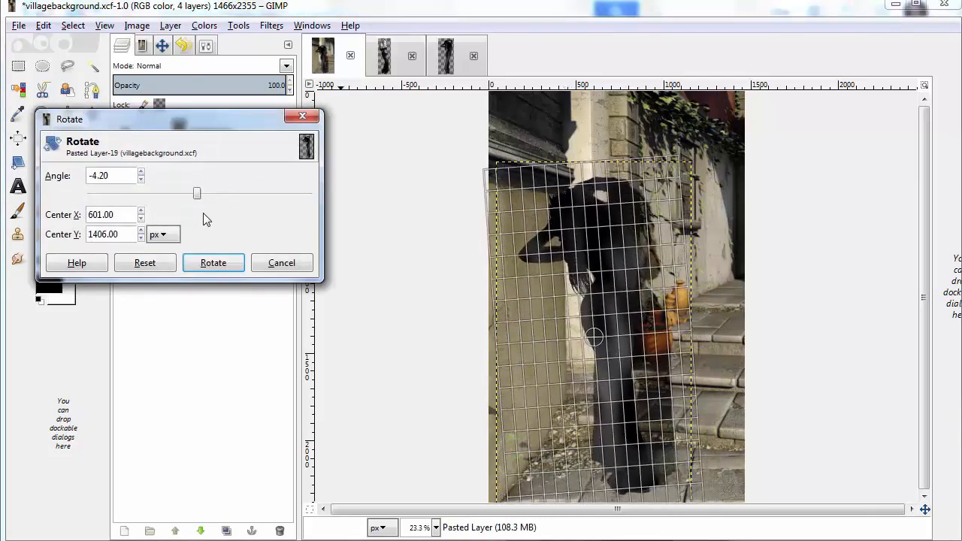
pyautogui.click(213, 262)
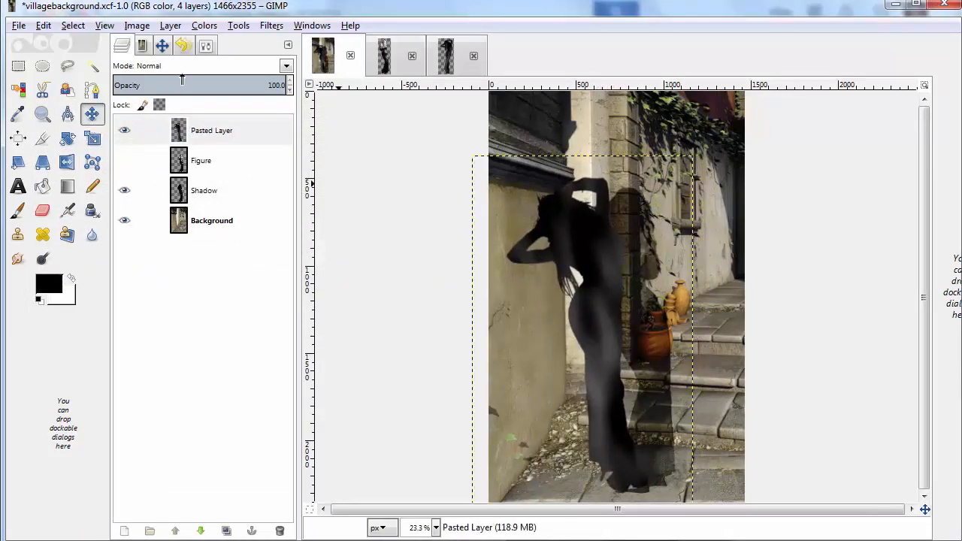
pyautogui.click(203, 65)
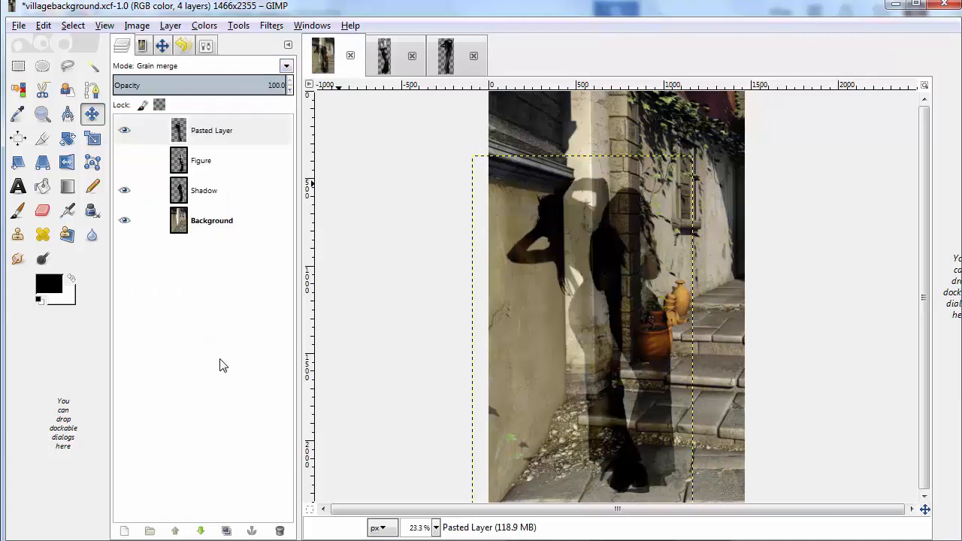
# Show Figure, place Pasted Layer beneath it, show Background, and select Shadow
pyautogui.click(125, 160)
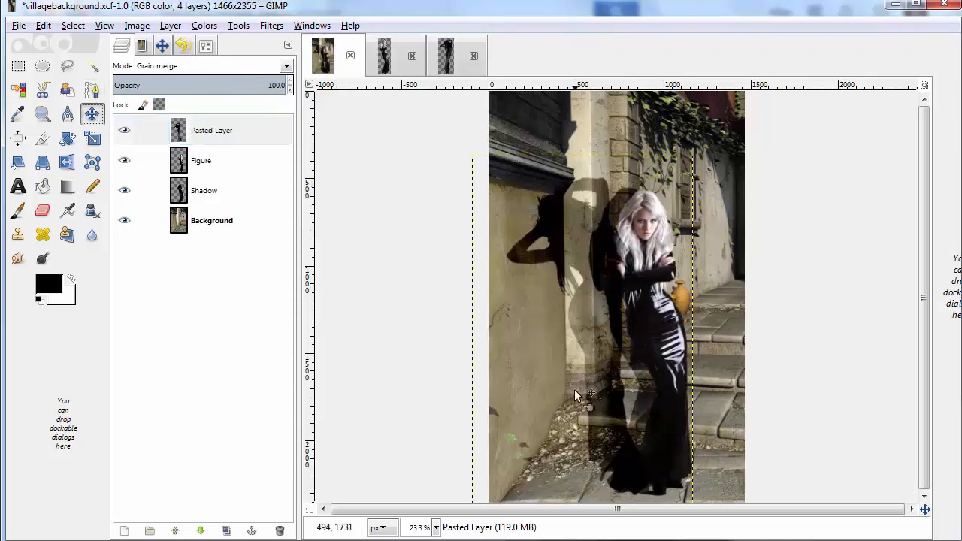
pyautogui.moveTo(575, 397); pyautogui.dragTo(608, 391)
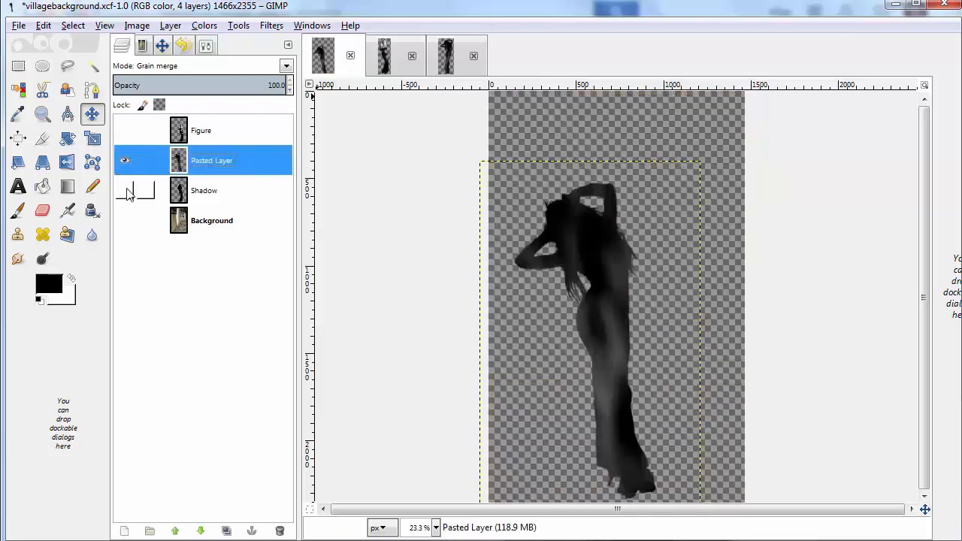
pyautogui.click(125, 221)
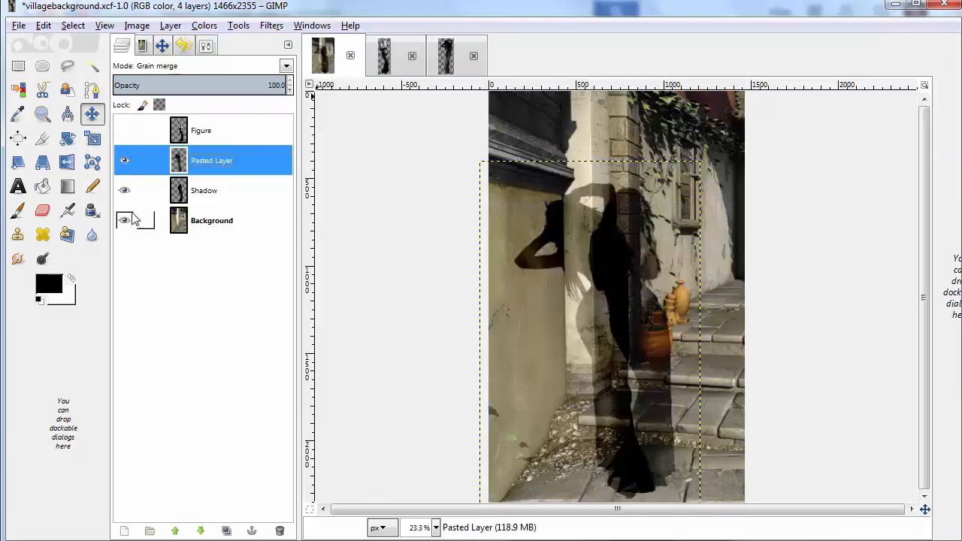
pyautogui.click(204, 190)
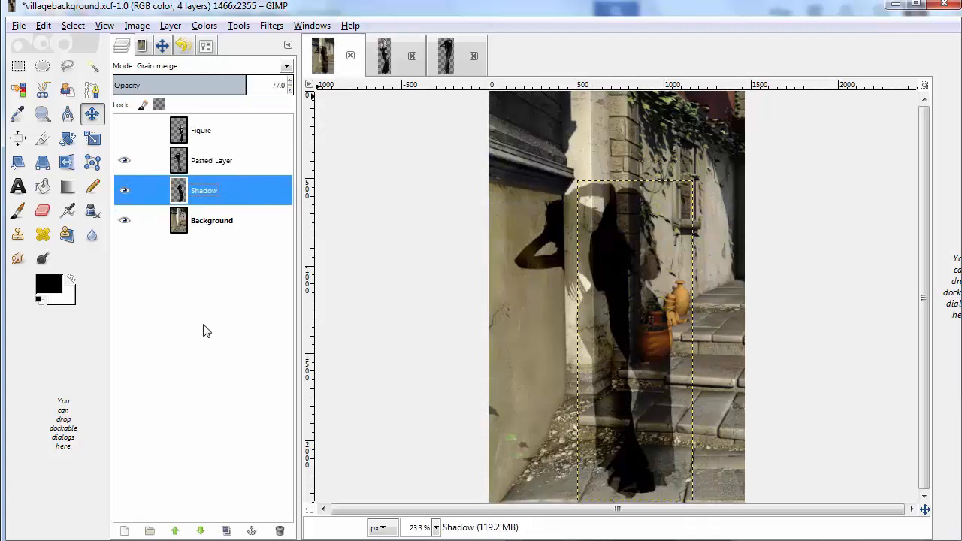
# Duplicate the Shadow layer, tilt the copy, and show the Pasted Layer again
pyautogui.click(225, 531)
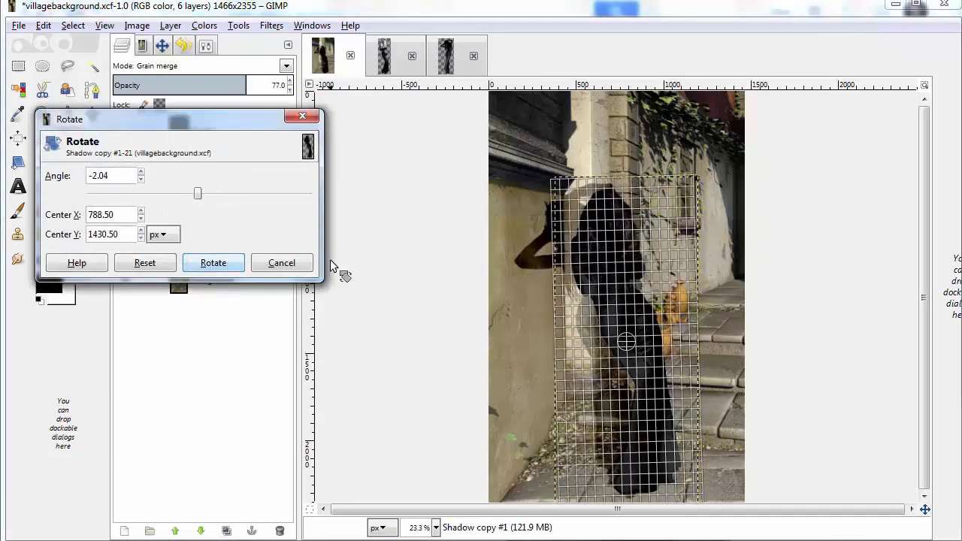
pyautogui.click(212, 262)
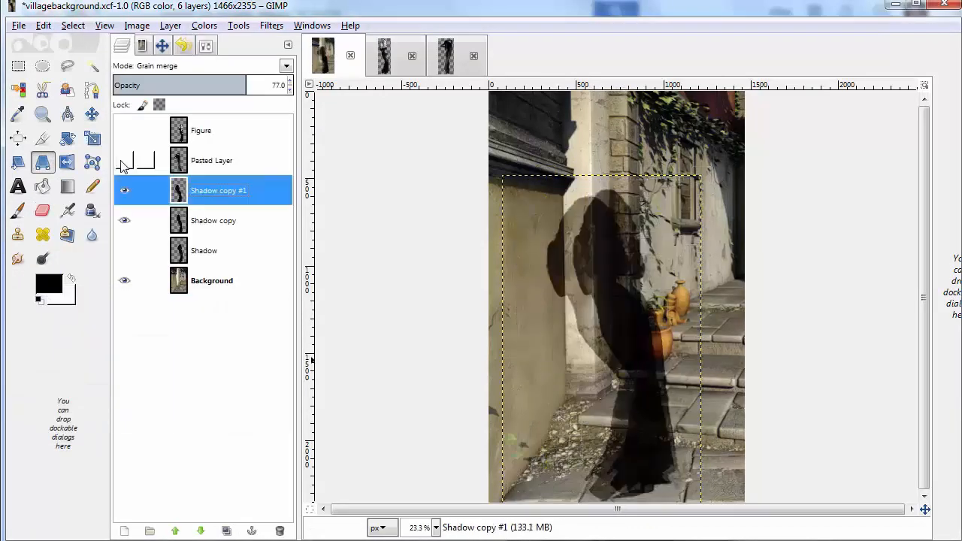
pyautogui.click(225, 532)
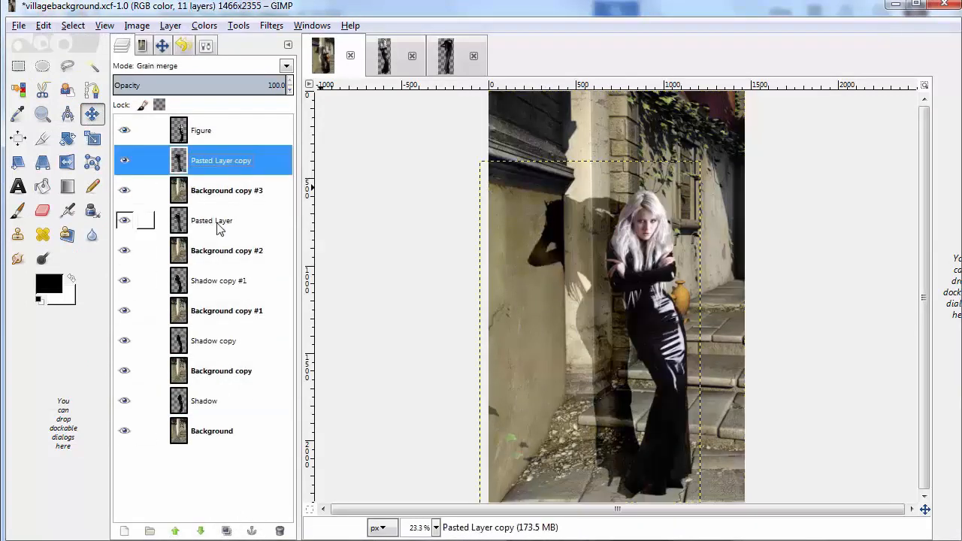
# Hide the Pasted Layer, raise the current layer, and duplicate the background frame
pyautogui.click(212, 220)
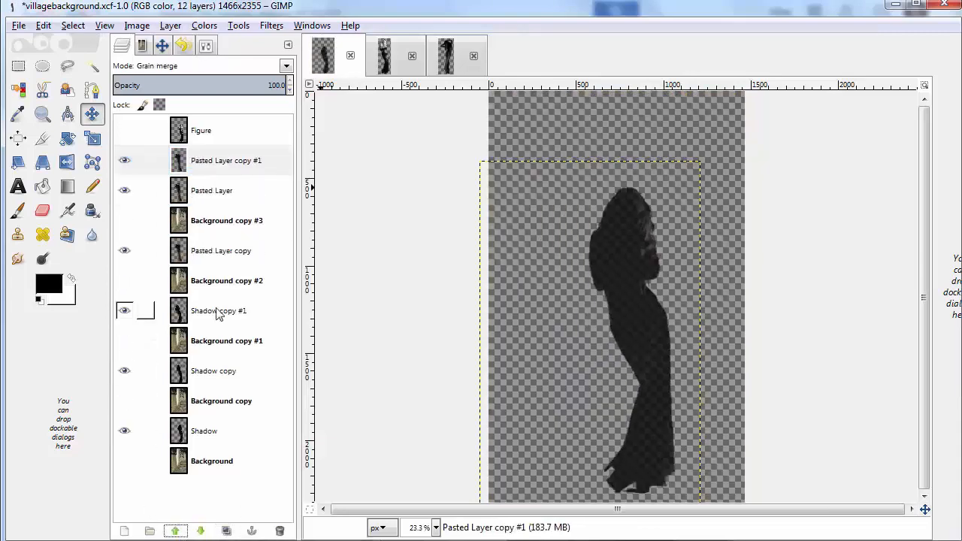
pyautogui.click(226, 532)
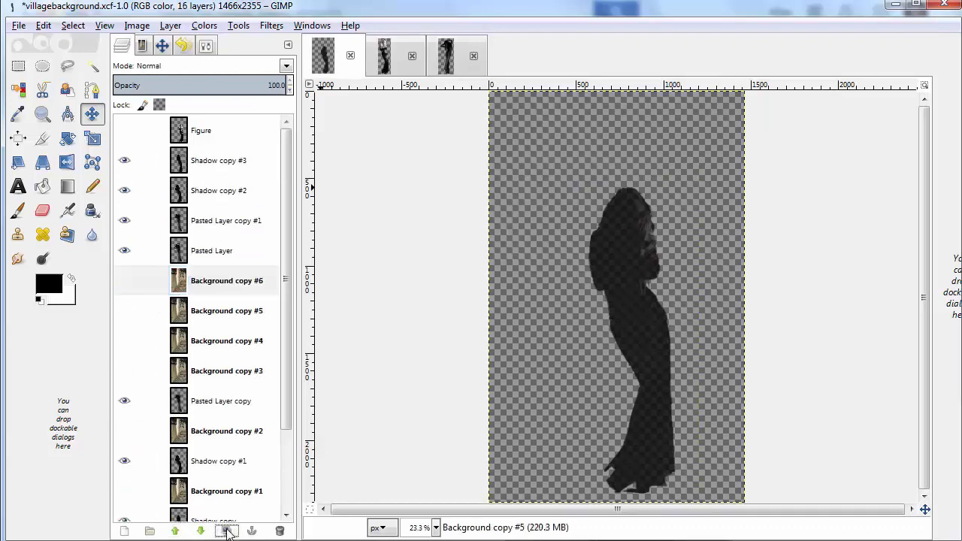
pyautogui.click(226, 531)
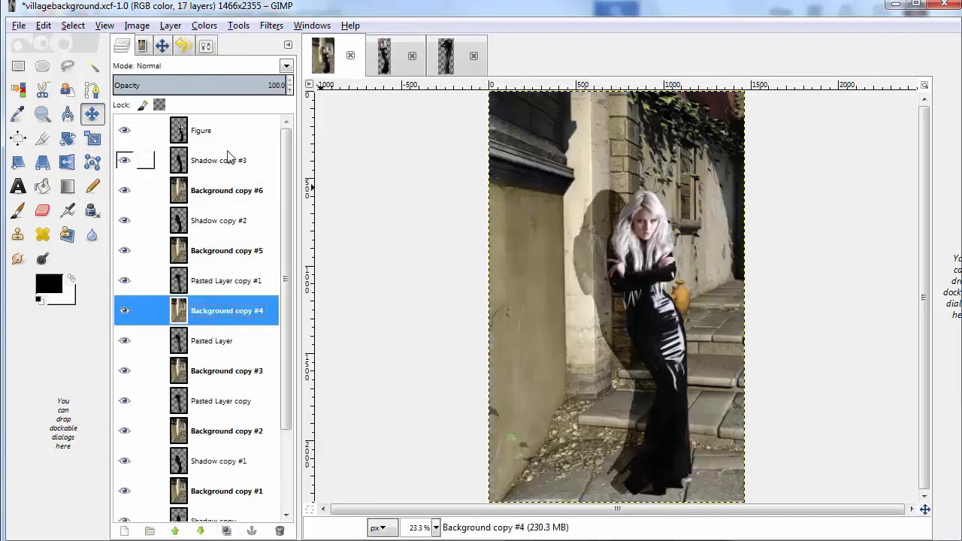
# Merge Shadow copy #3 and Shadow copy #2 down into their background frames
pyautogui.rightClick(218, 160)
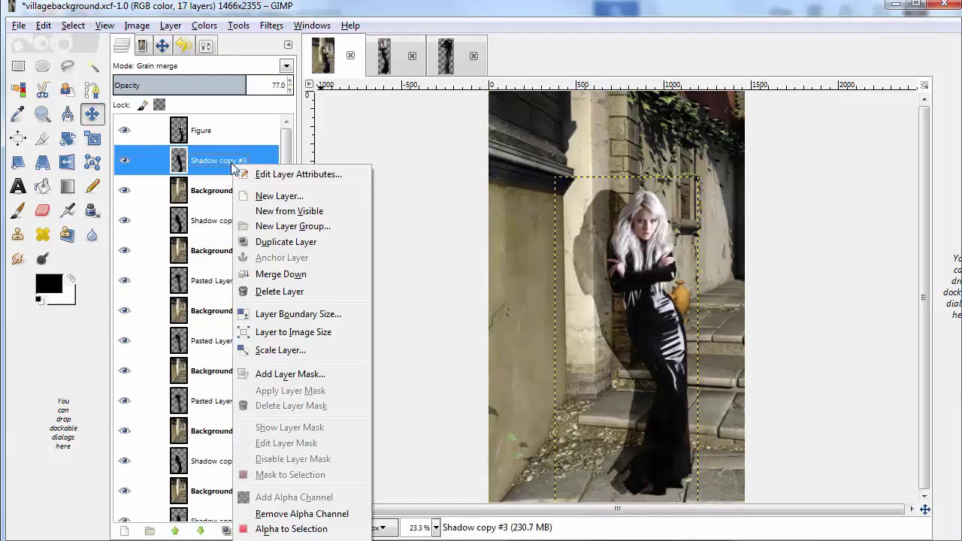
pyautogui.moveTo(280, 273)
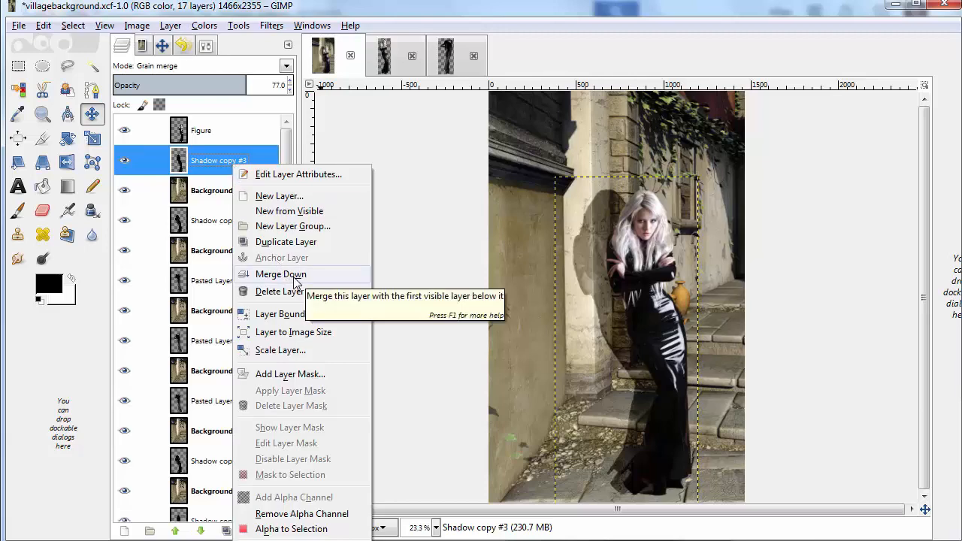
pyautogui.click(280, 274)
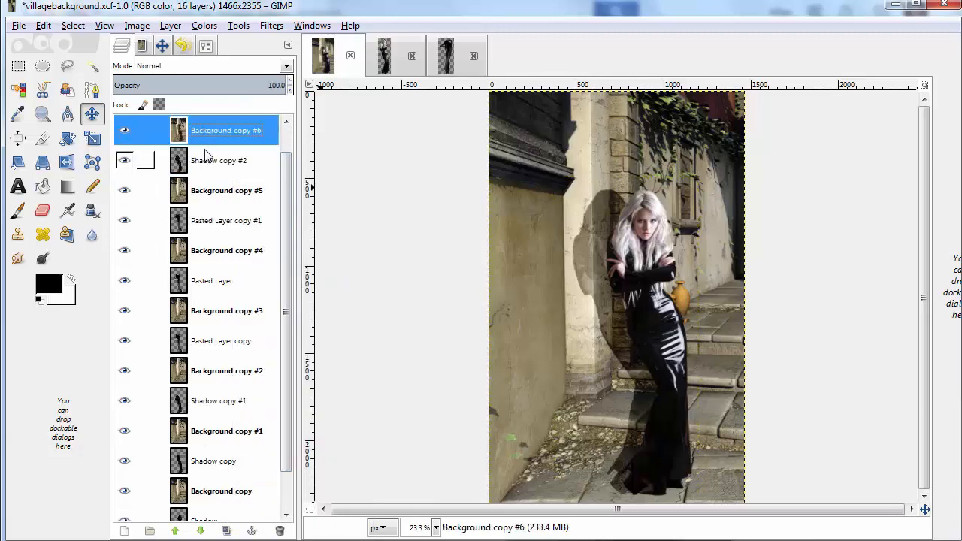
pyautogui.rightClick(211, 160)
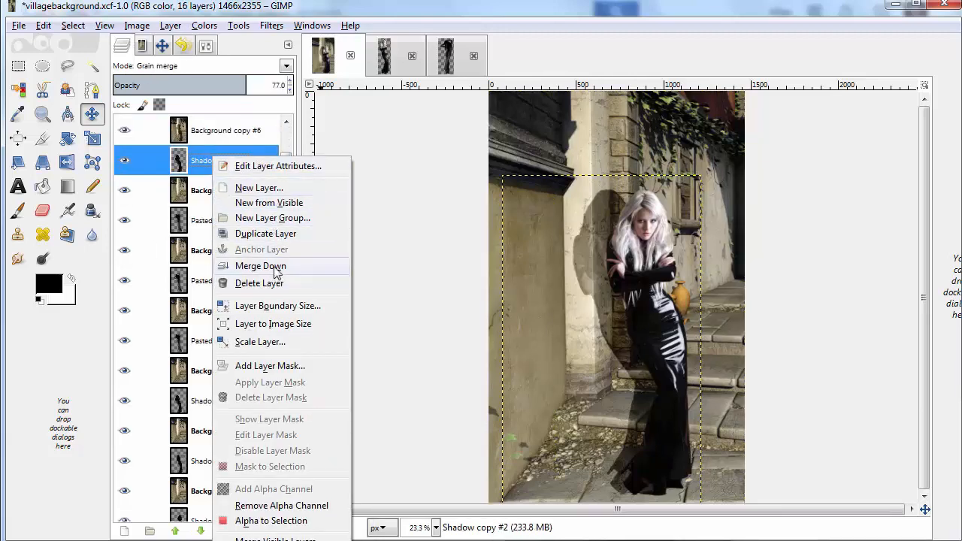
pyautogui.click(261, 265)
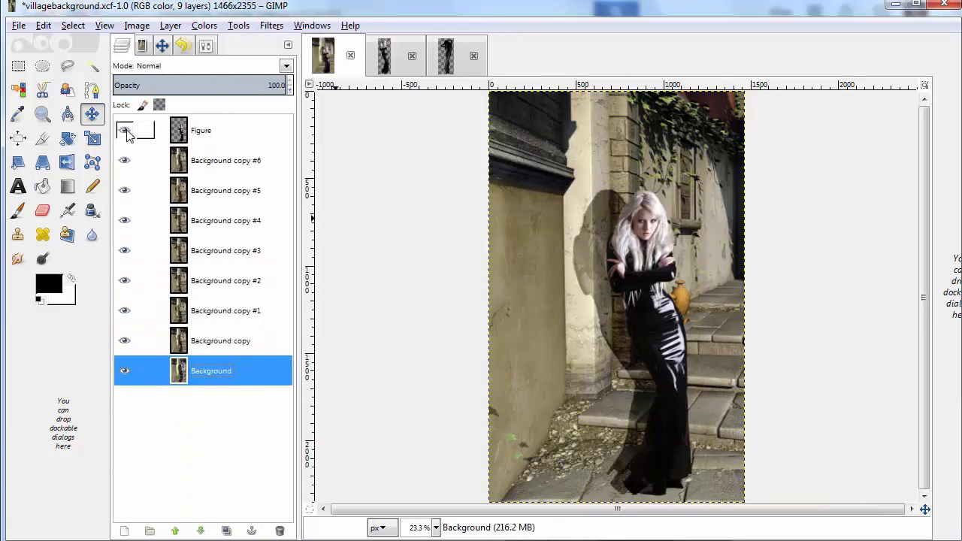
# Duplicate the Figure layer three times and lower the copy between background frames
pyautogui.click(227, 532)
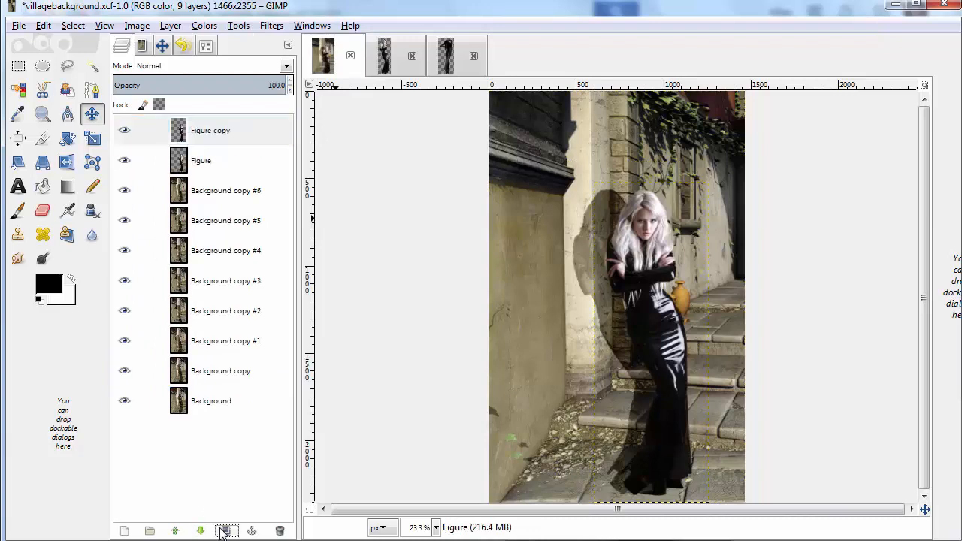
pyautogui.click(226, 531)
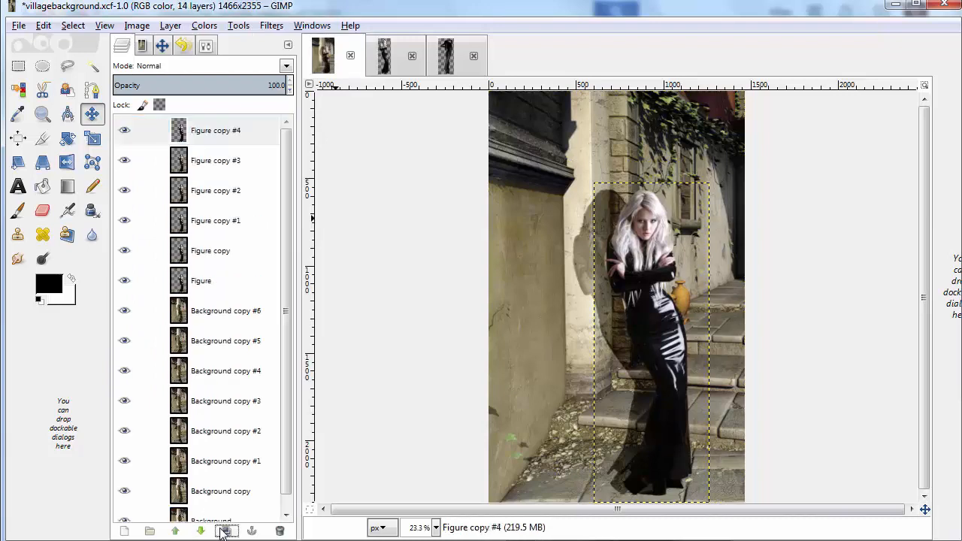
pyautogui.click(225, 531)
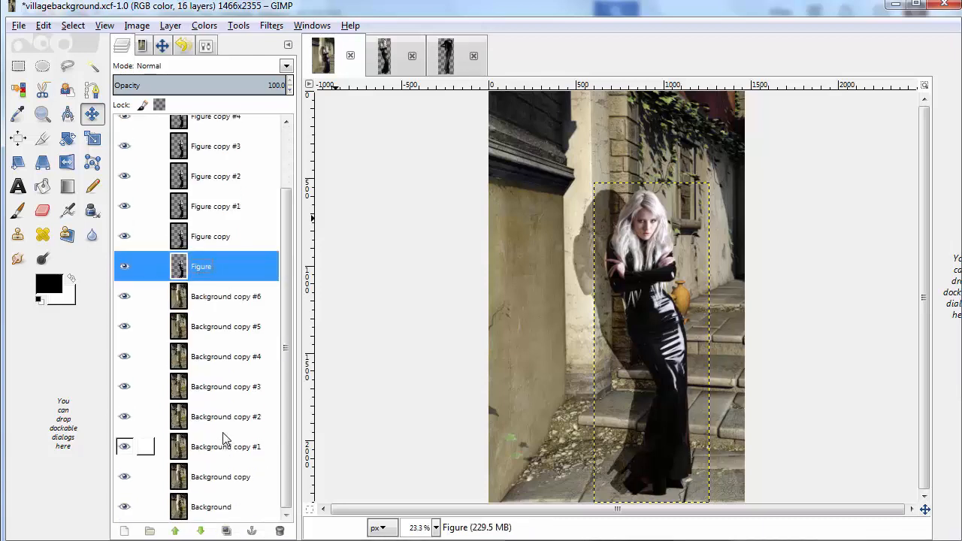
pyautogui.click(201, 531)
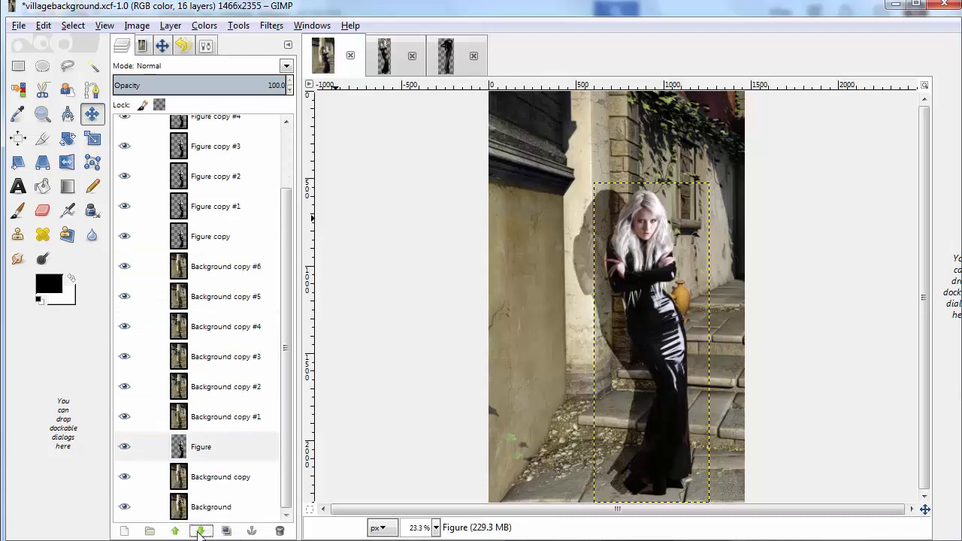
pyautogui.click(225, 531)
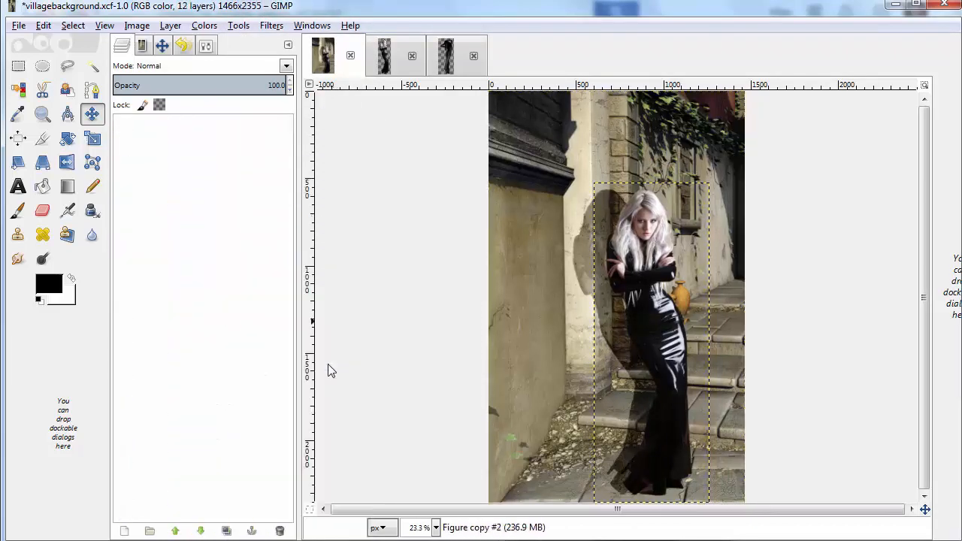
# Run Animation > Optimize (for GIF), then preview the optimized copy in Animation Playback
pyautogui.click(272, 25)
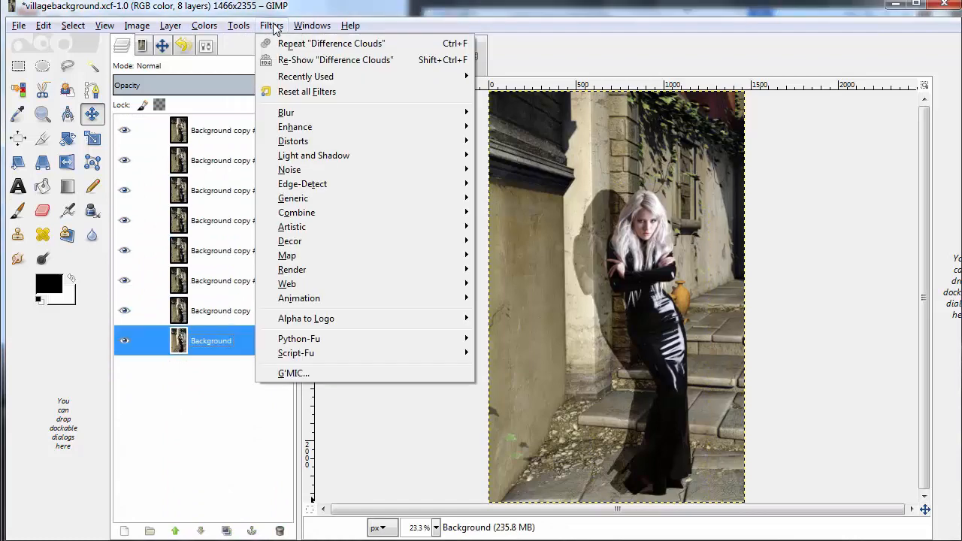
pyautogui.moveTo(300, 299)
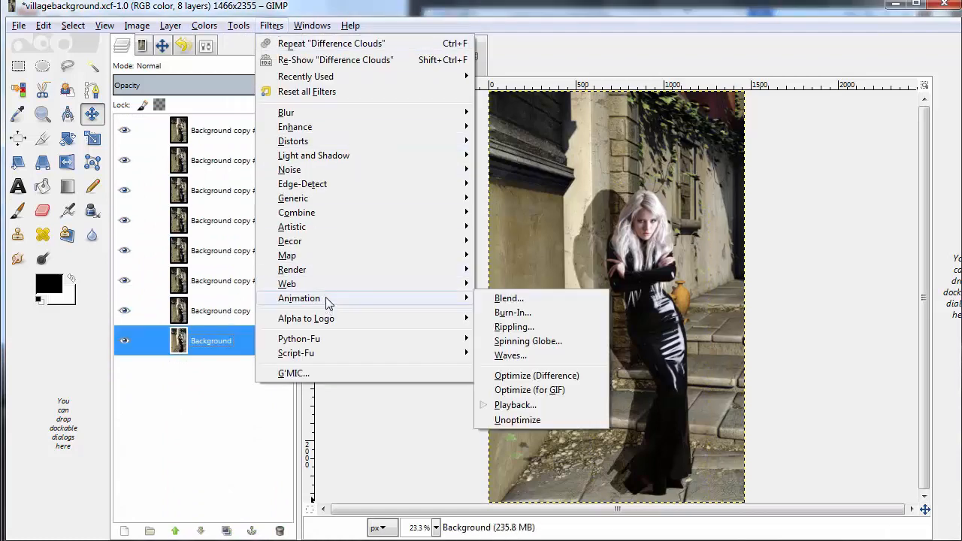
pyautogui.moveTo(530, 390)
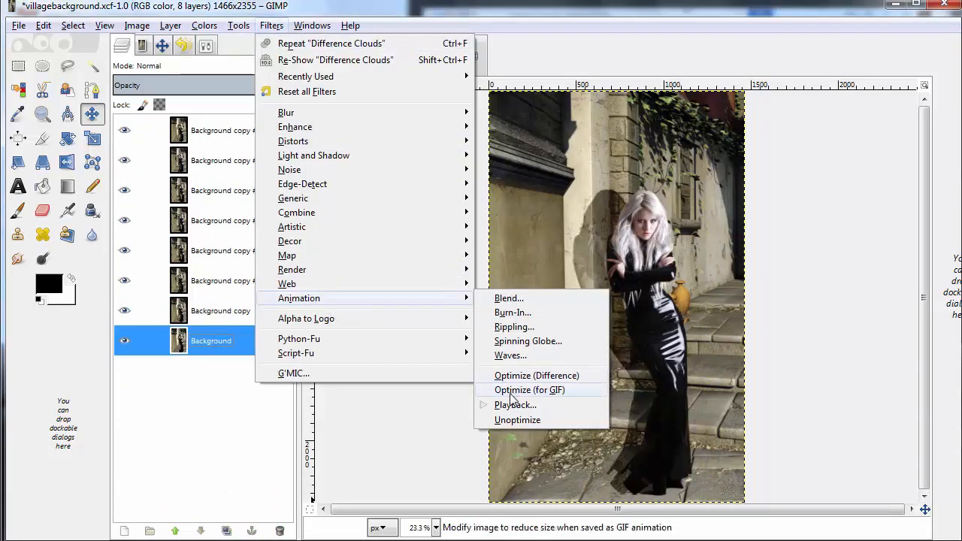
pyautogui.click(530, 389)
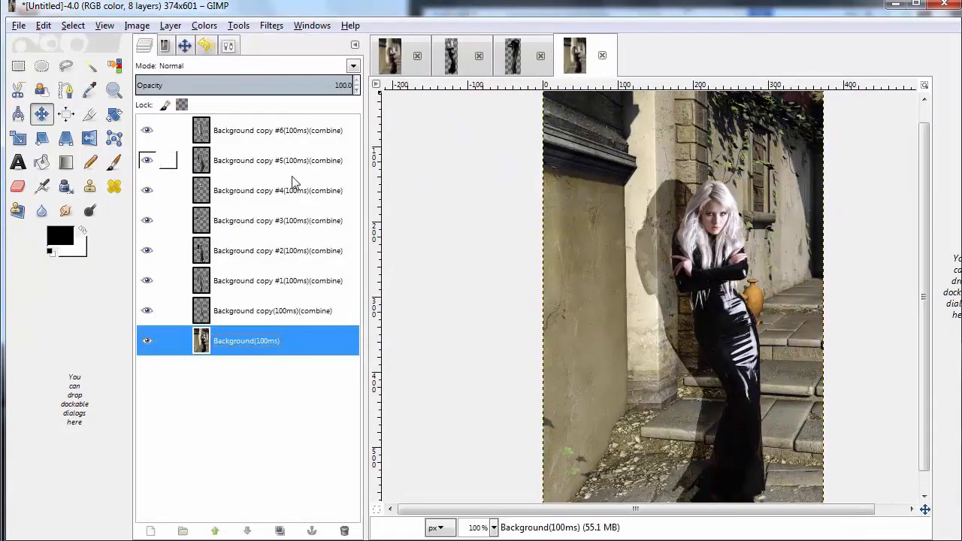
pyautogui.click(271, 25)
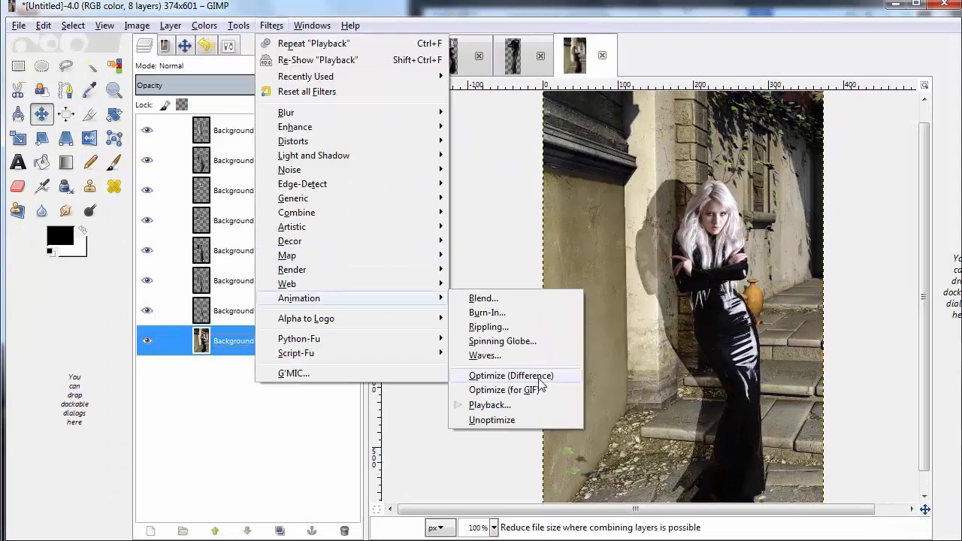
pyautogui.click(490, 405)
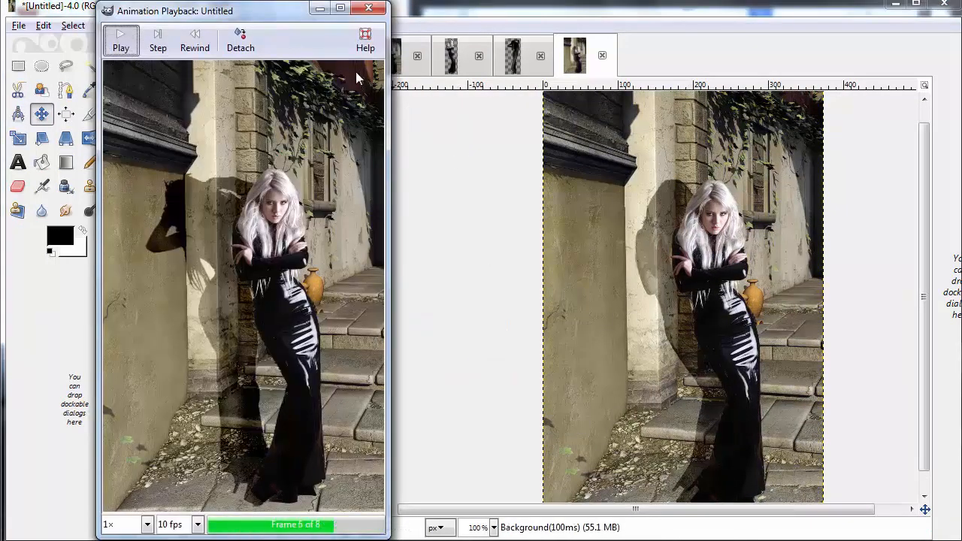
pyautogui.click(368, 8)
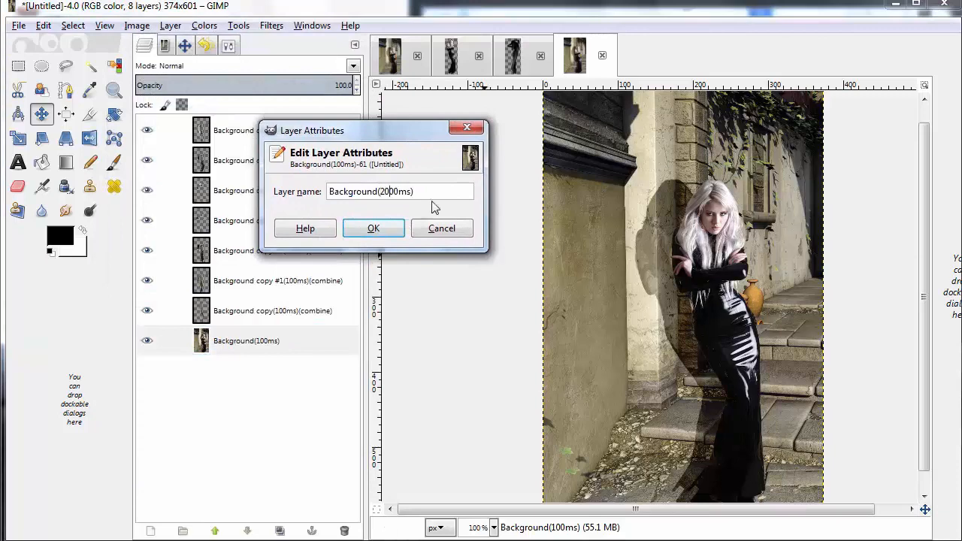
# Rename frames with delays 2000, 250, 250, 250, 500, 200, 200, 200 ms
pyautogui.click(374, 228)
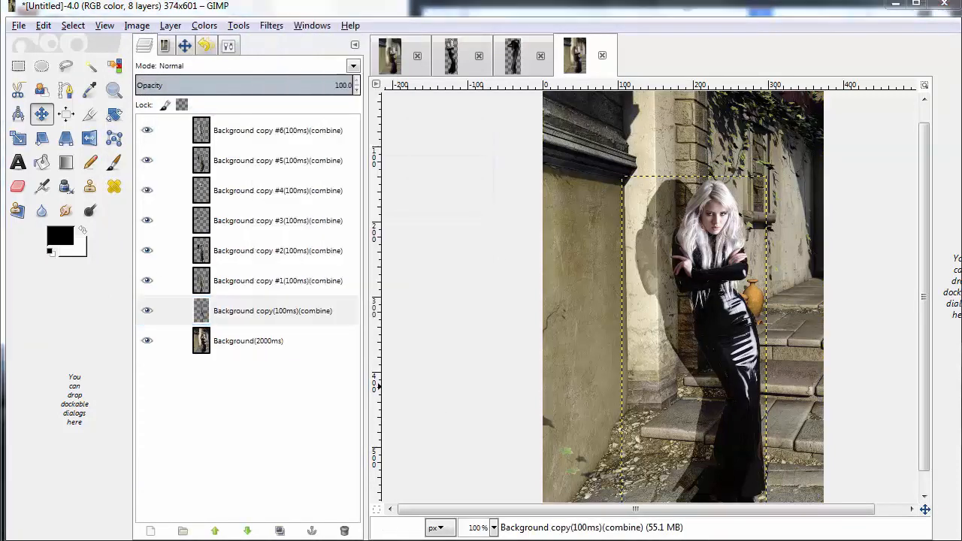
pyautogui.rightClick(266, 281)
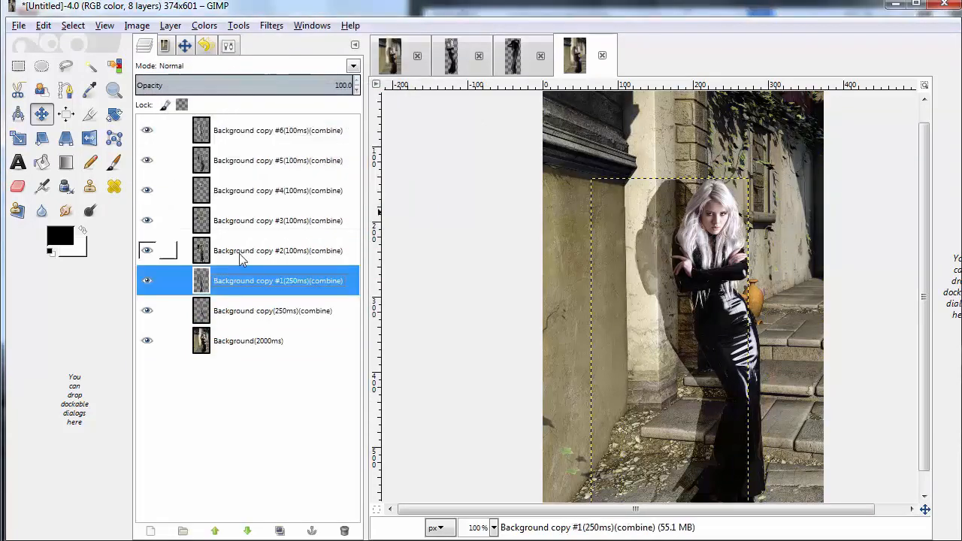
pyautogui.doubleClick(278, 250)
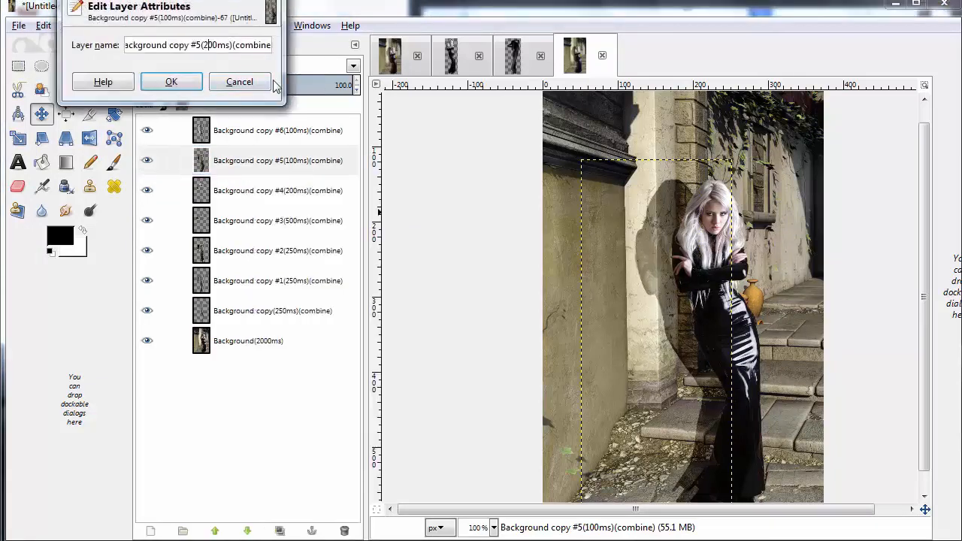
pyautogui.click(171, 81)
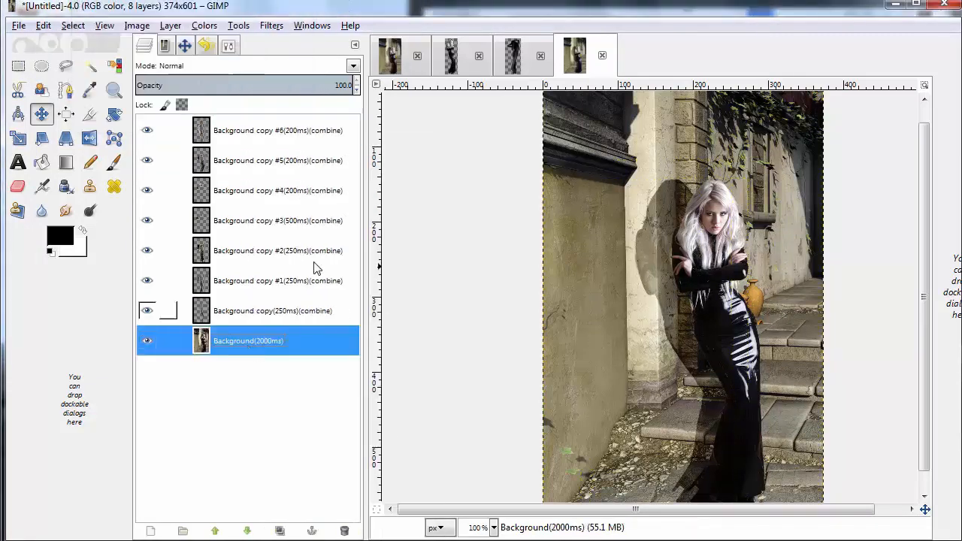
# Open Filters > Animation > Playback and play the retimed animation with the moving shadow
pyautogui.click(271, 25)
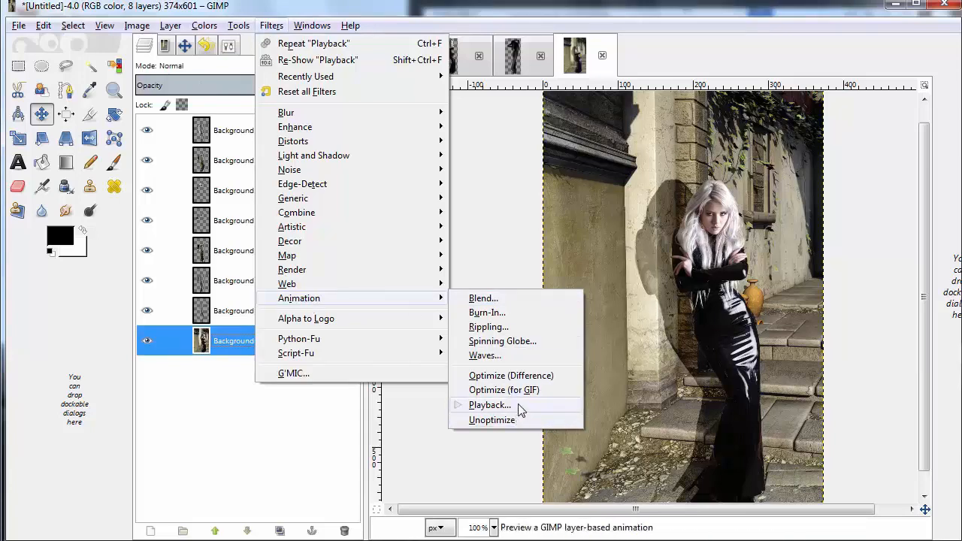
pyautogui.click(489, 404)
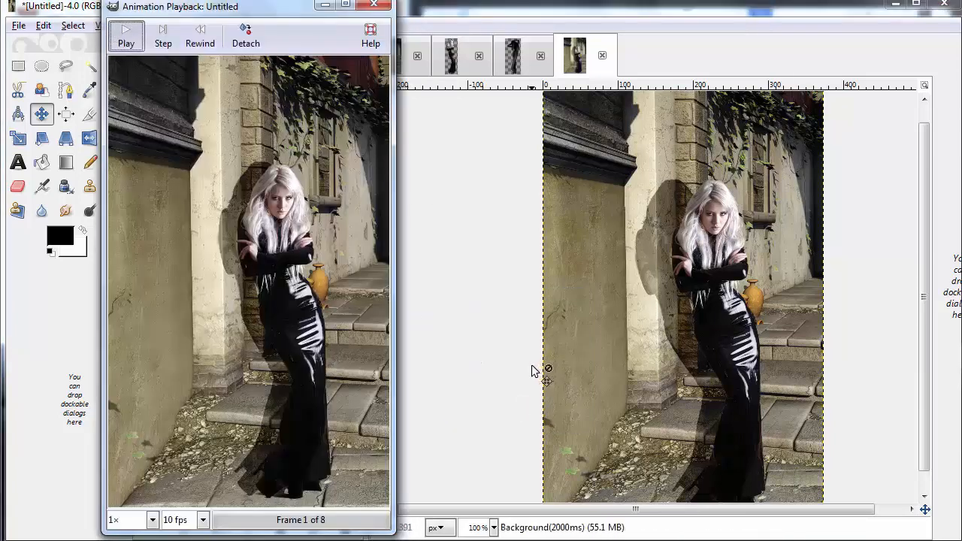
pyautogui.click(125, 34)
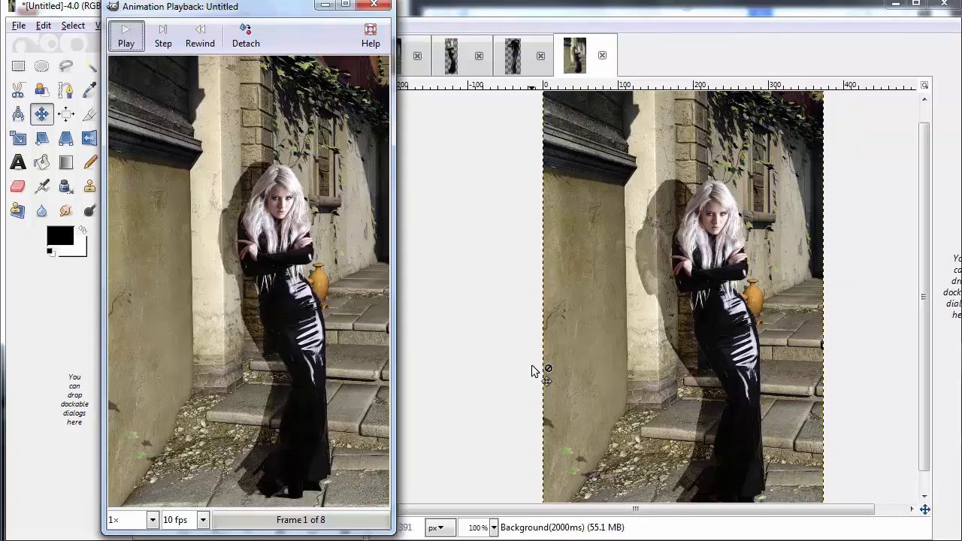
pyautogui.click(126, 34)
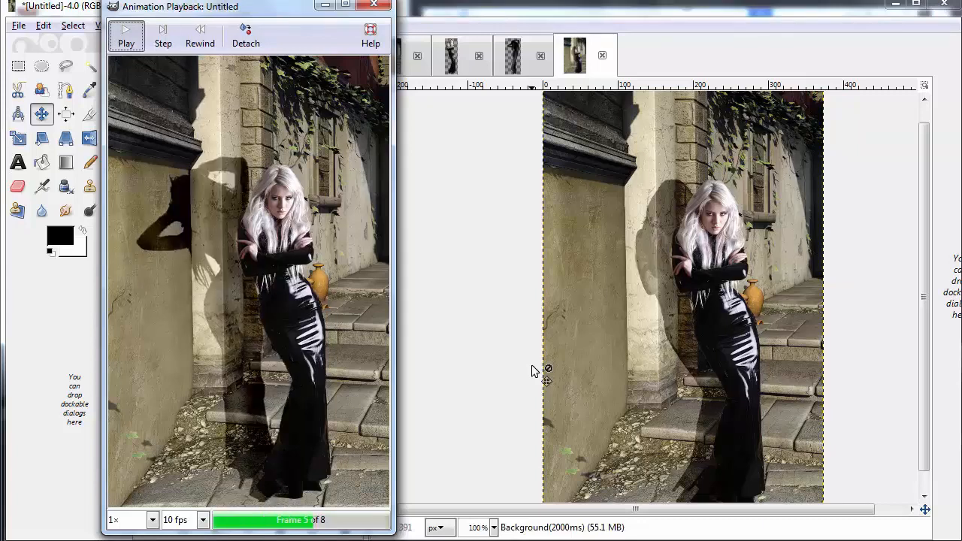